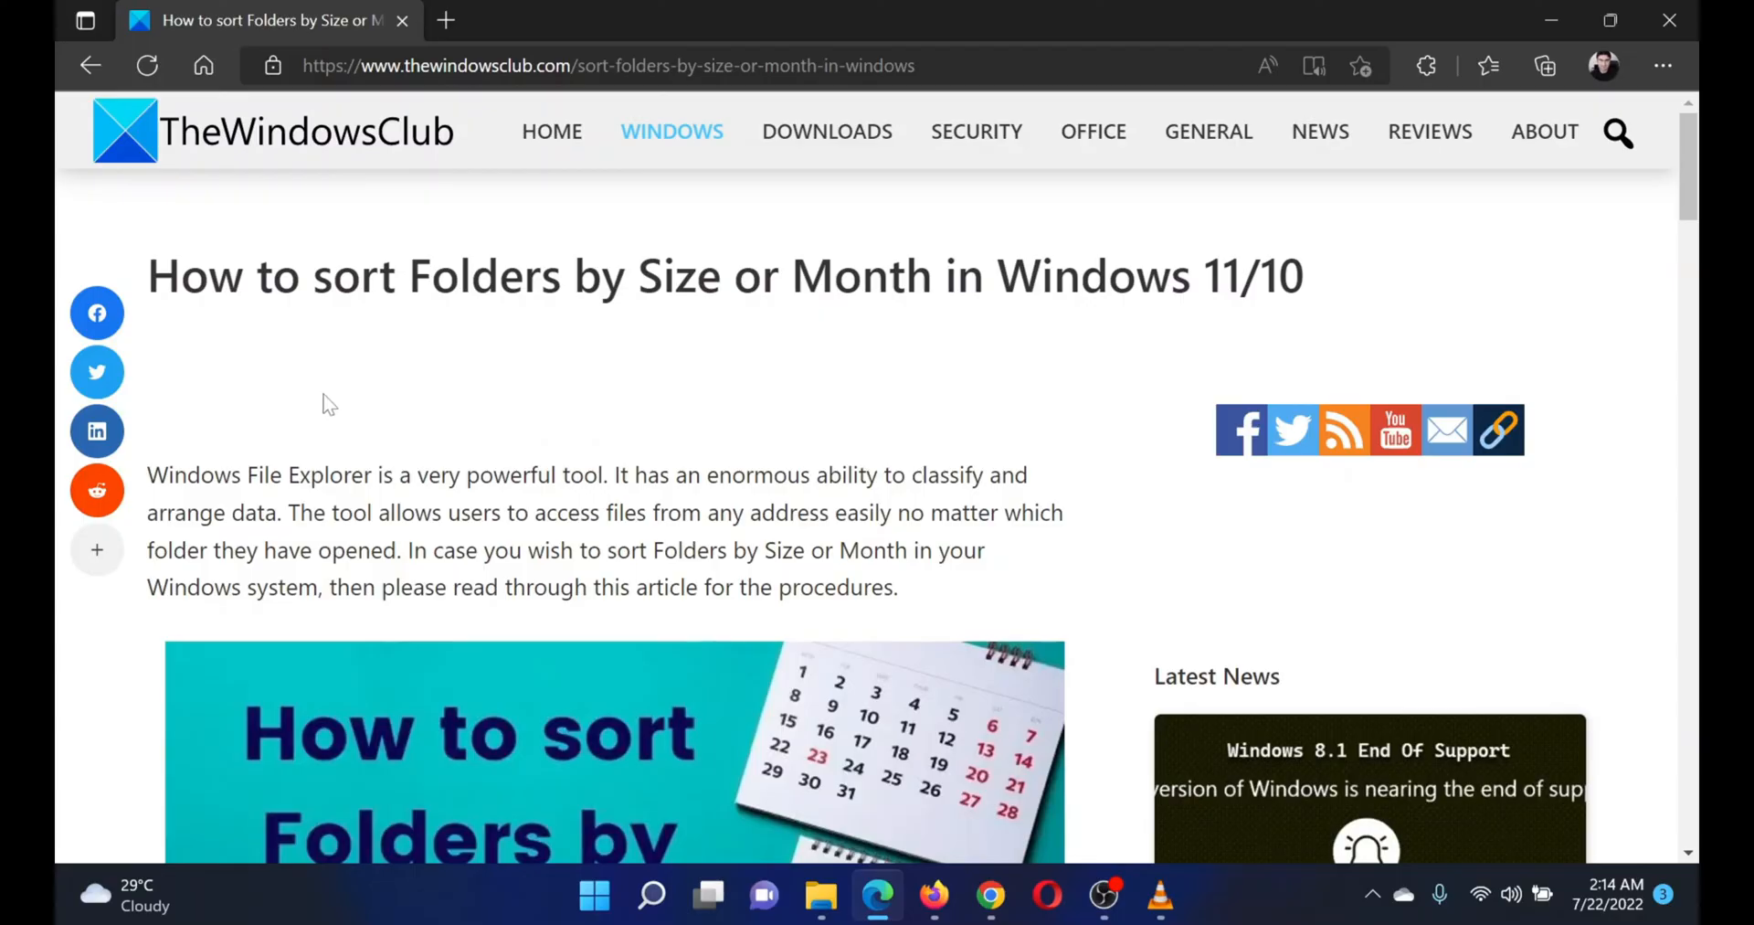
mouse_move(246, 378)
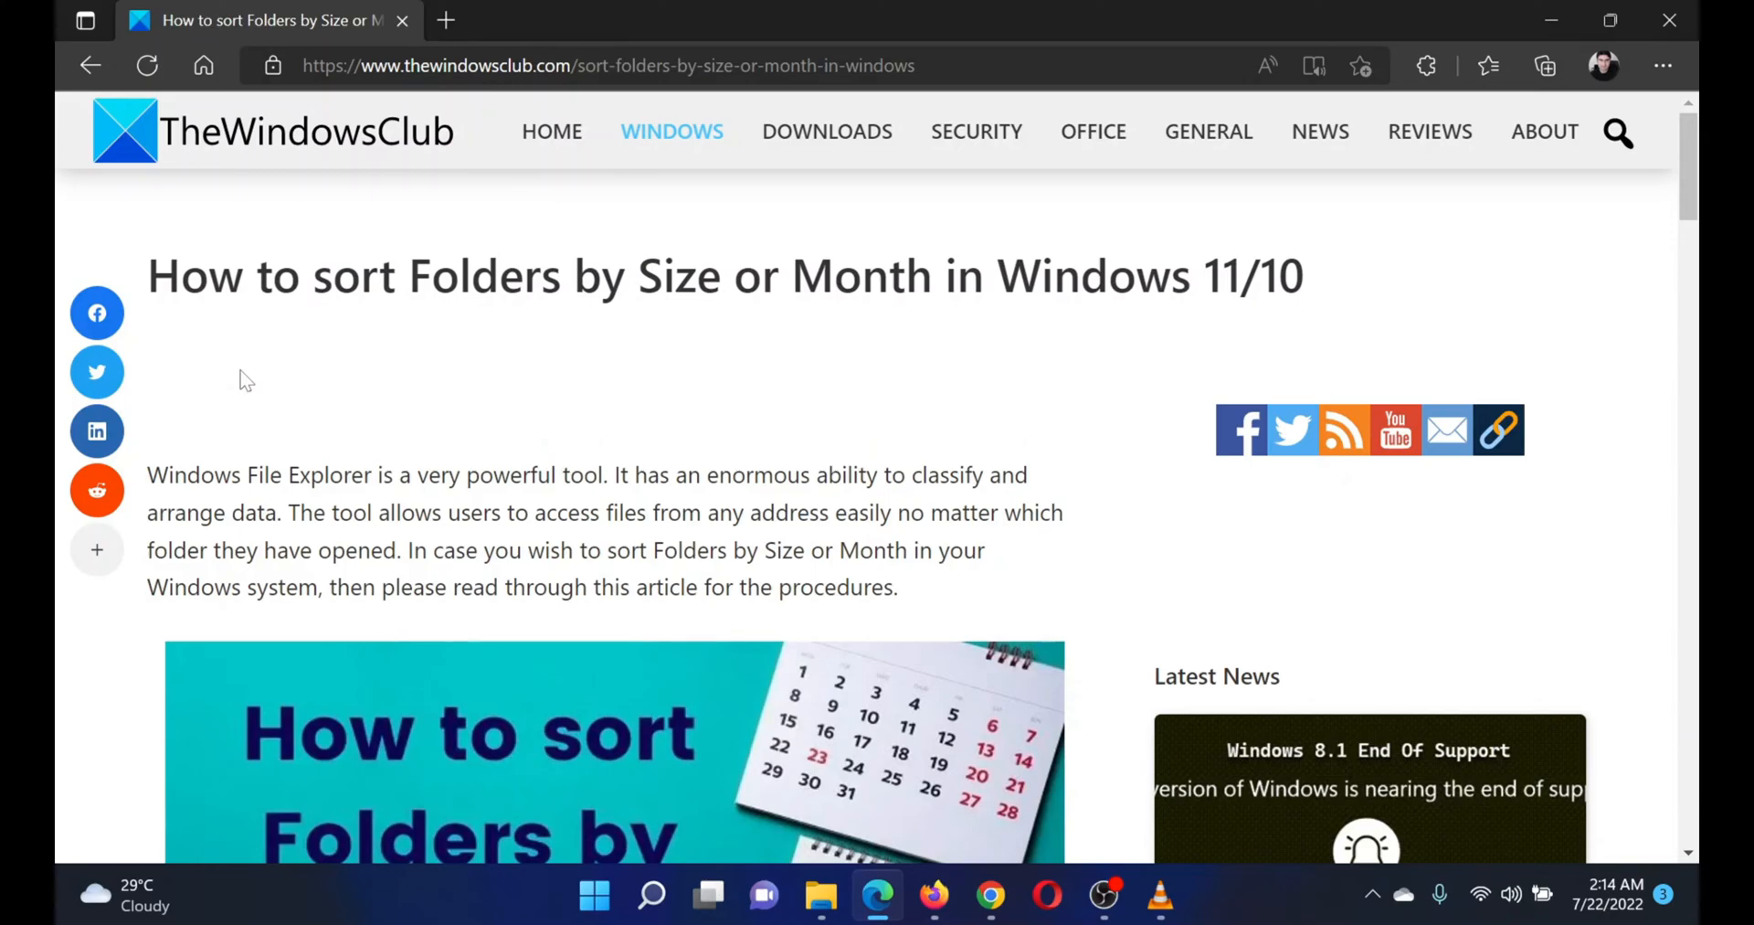
mouse_move(216, 342)
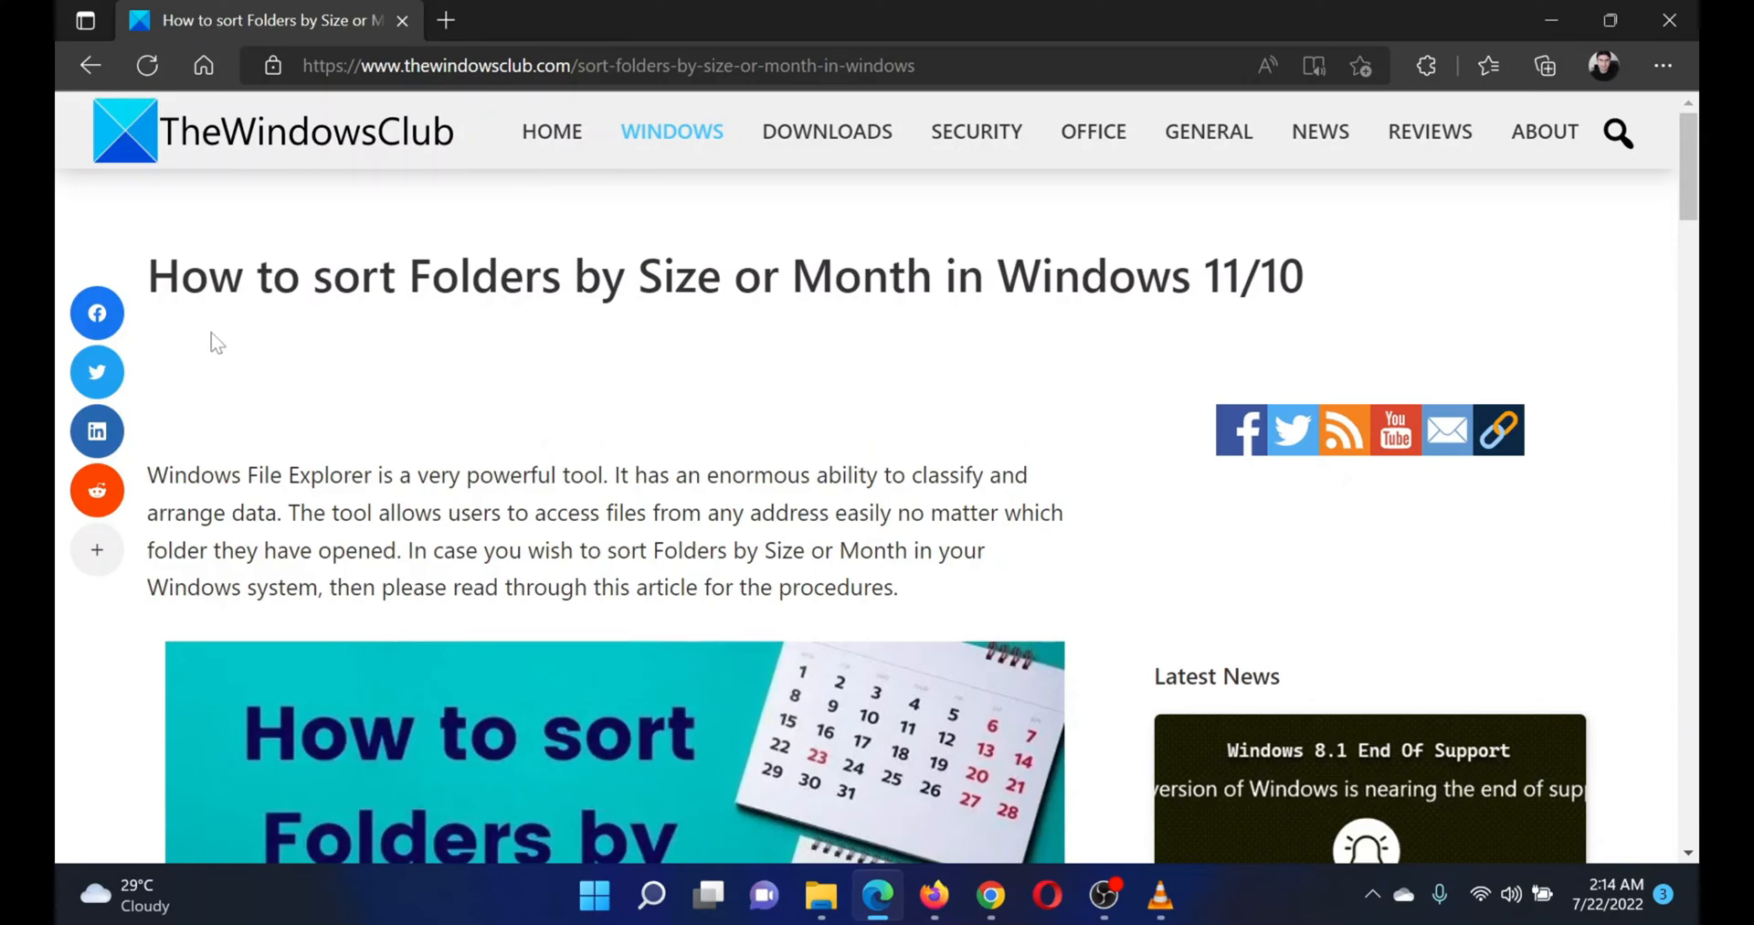
- Highlight the Edge article title, then scroll through the 'How to sort Folders by Size' steps
left_click_drag(208, 277, 906, 277)
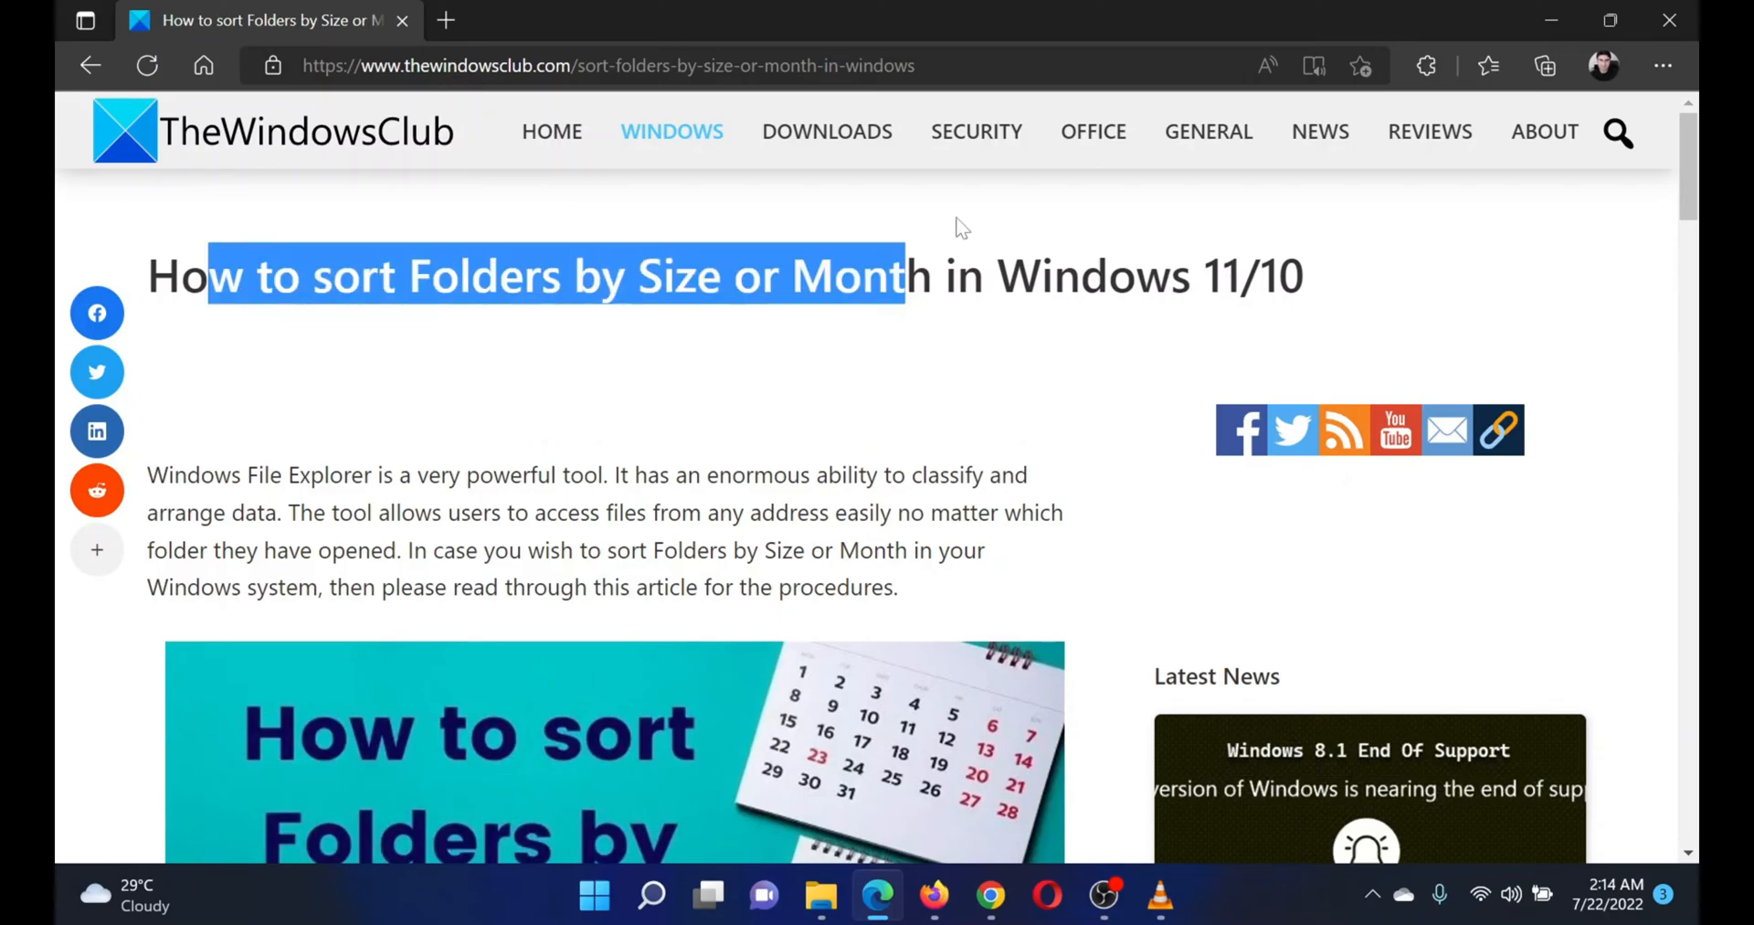
left_click(963, 228)
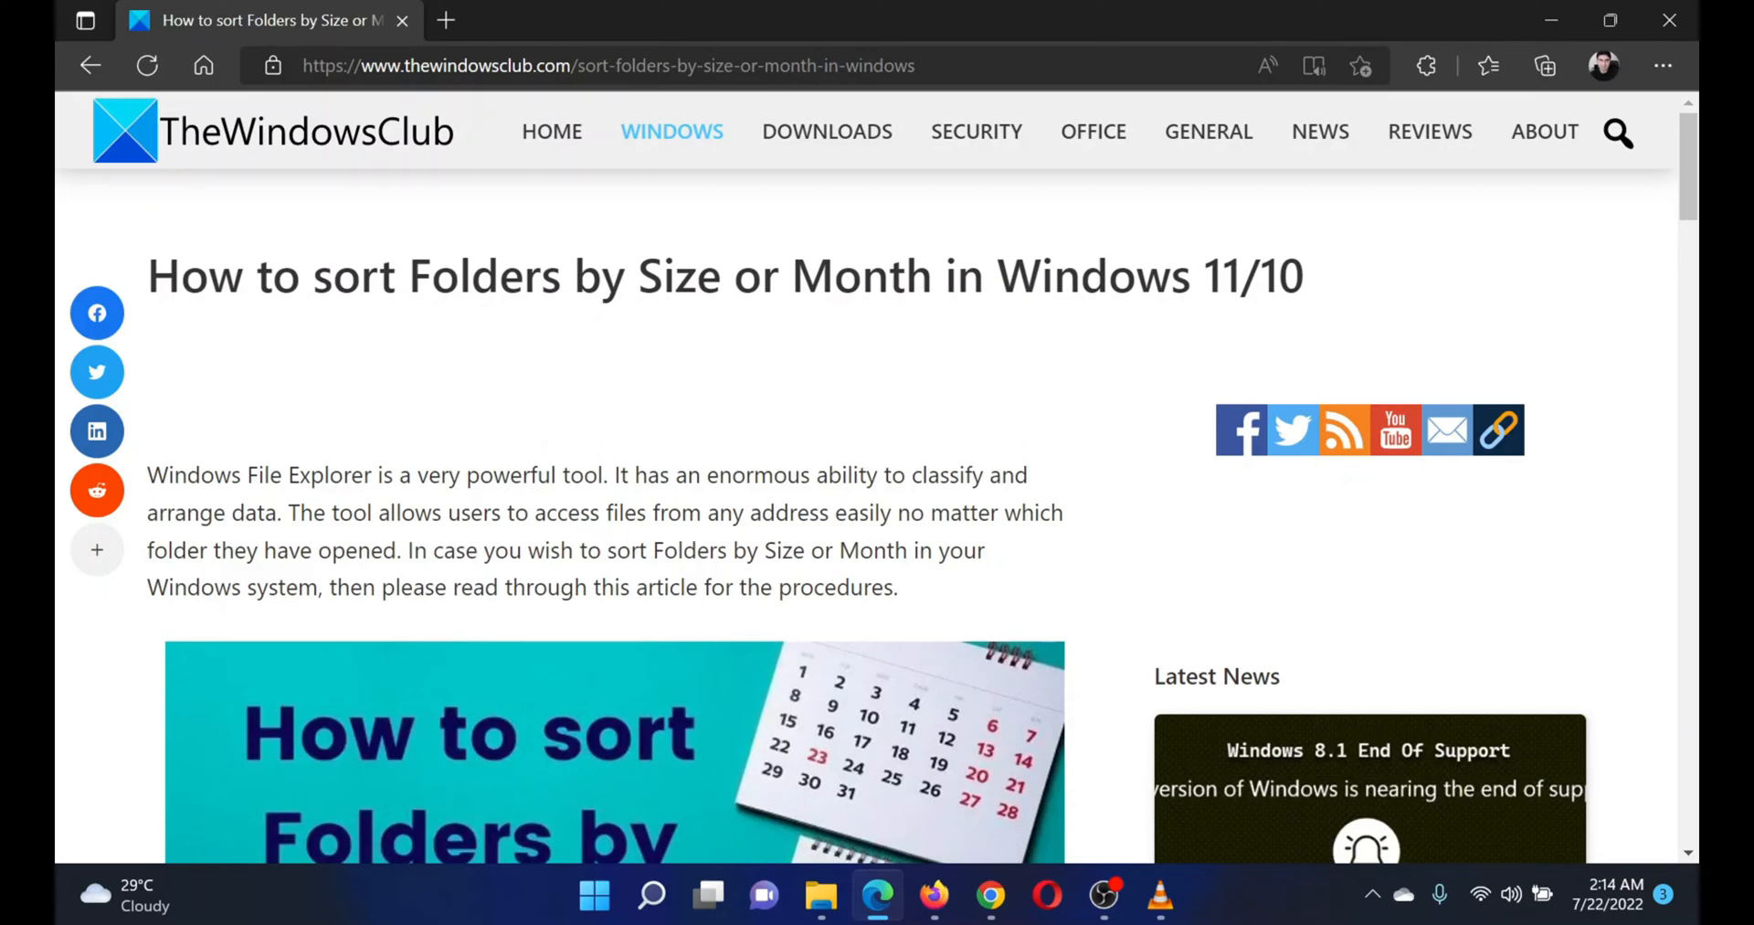
scroll("down", 3)
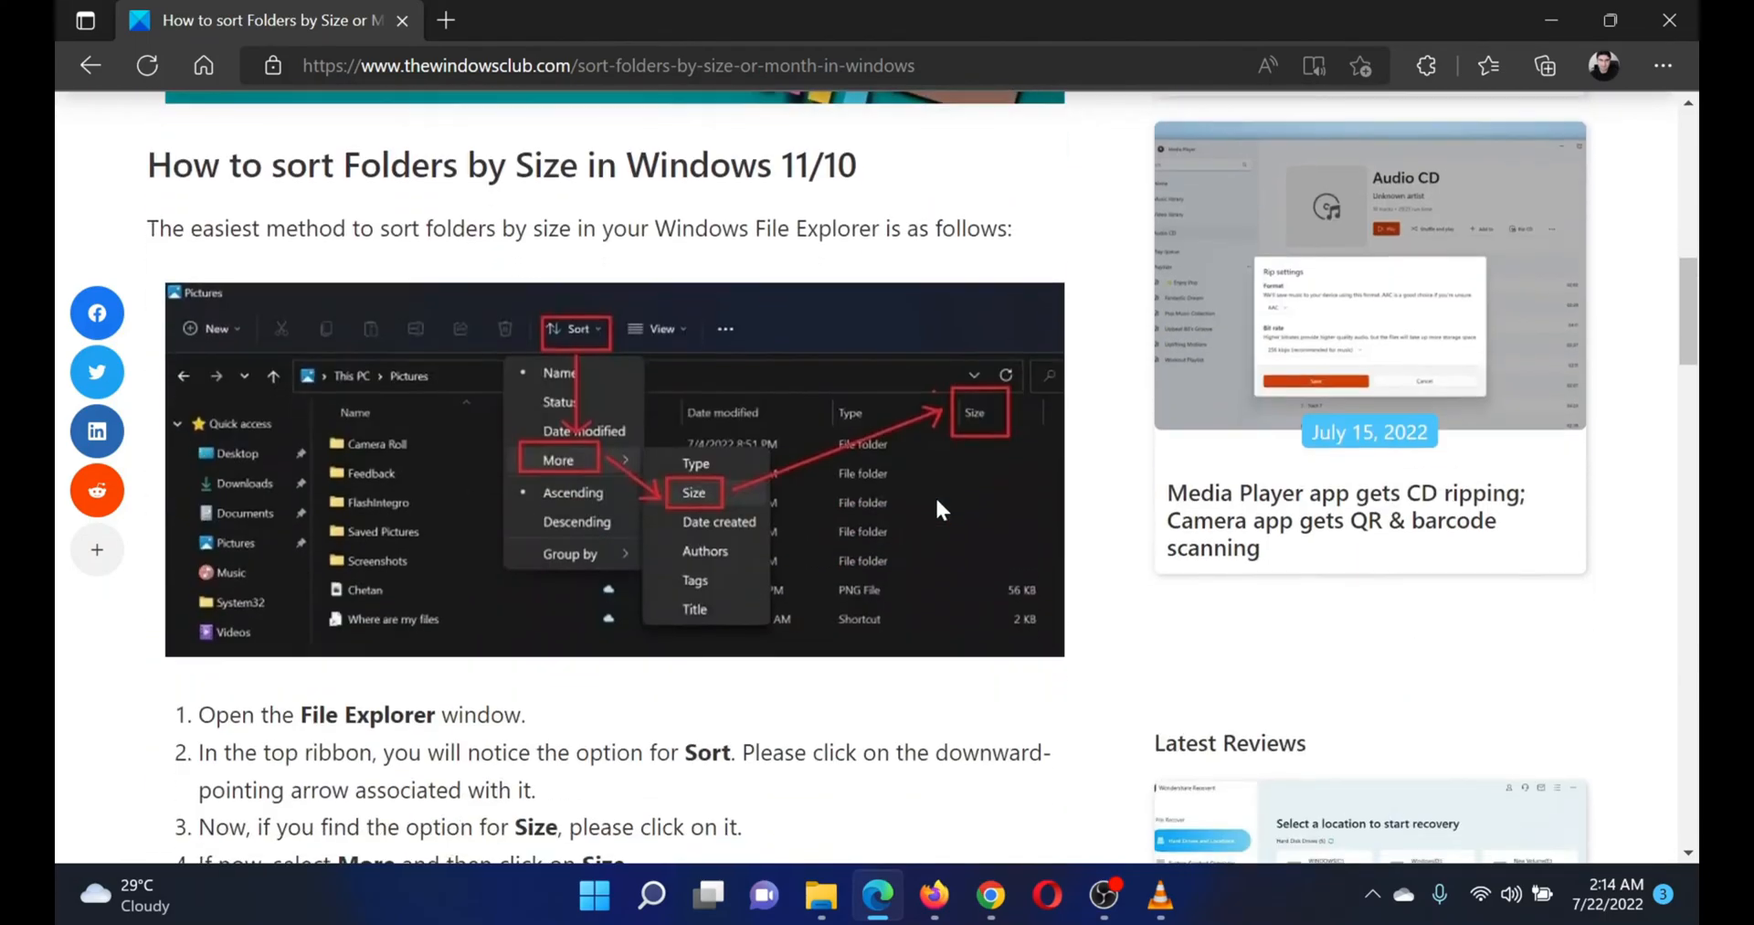
scroll("up", 3)
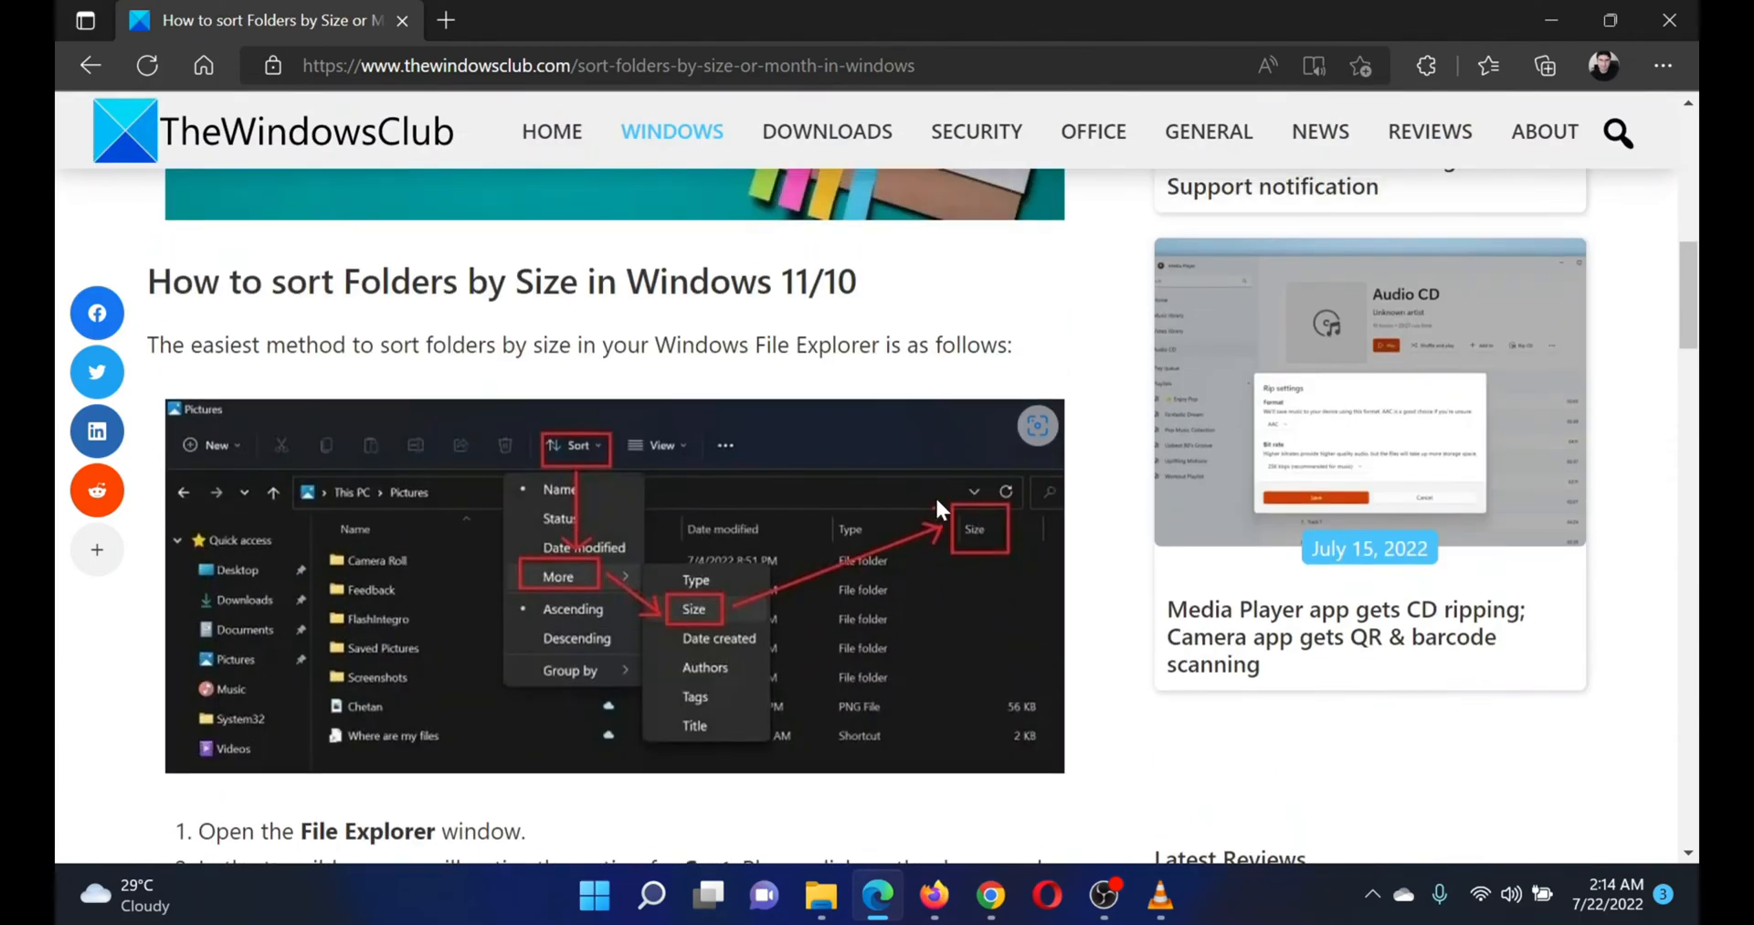
scroll("down", 3)
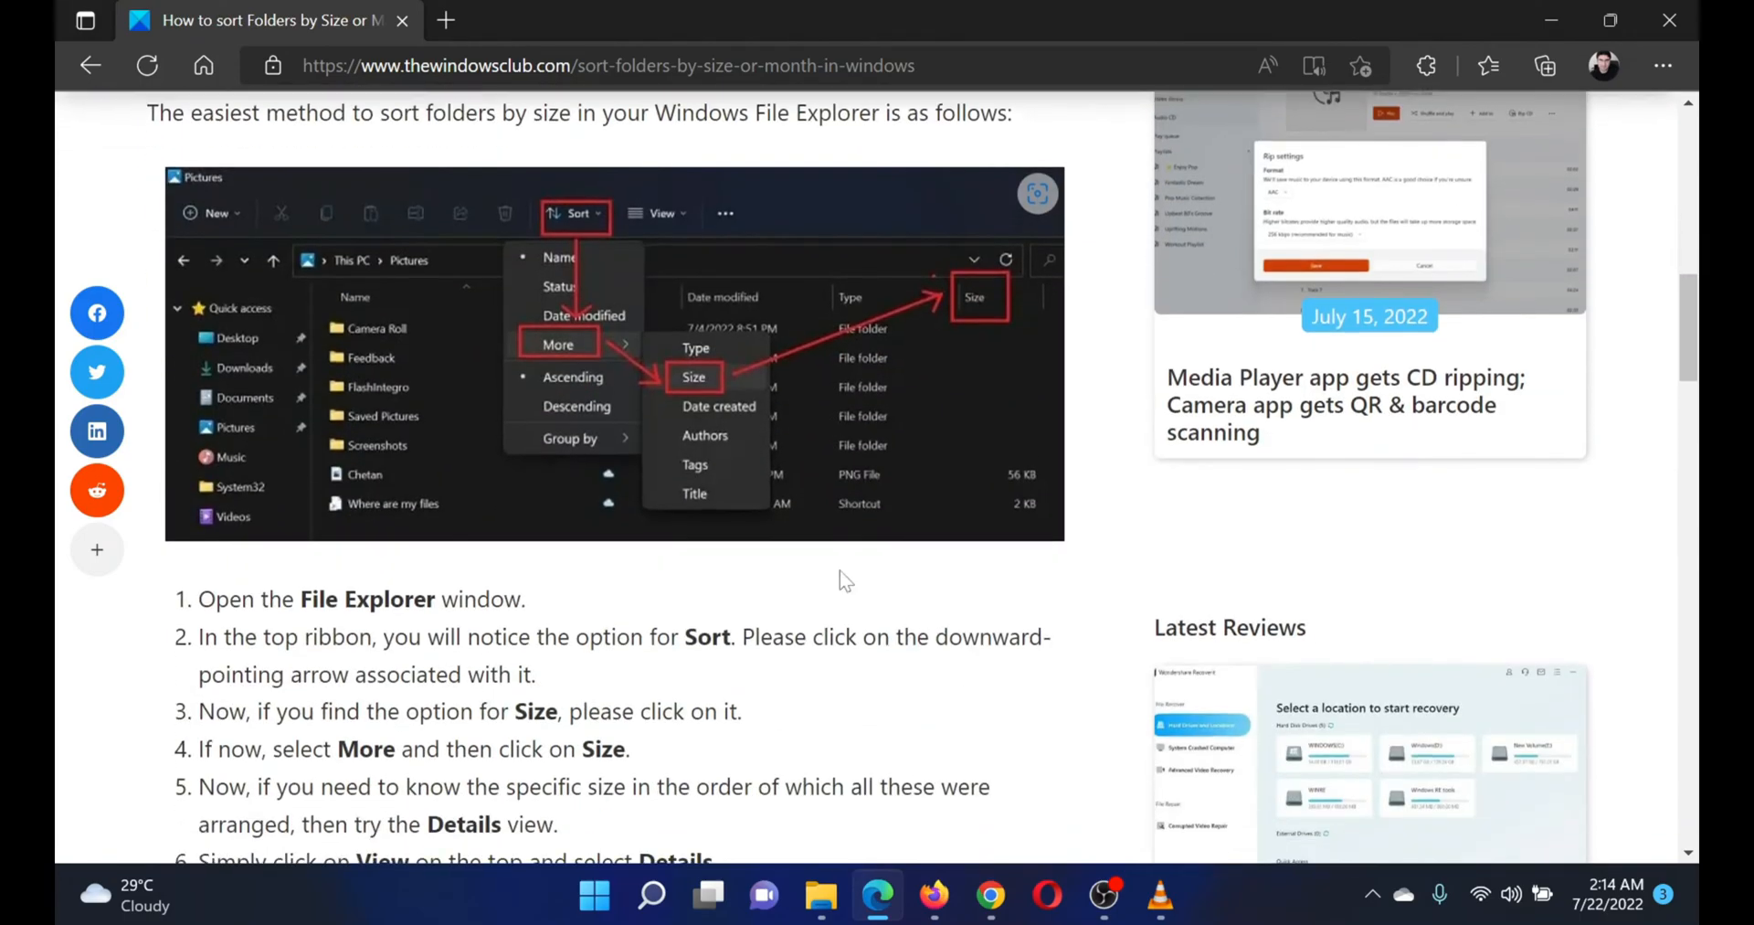
scroll("up", 3)
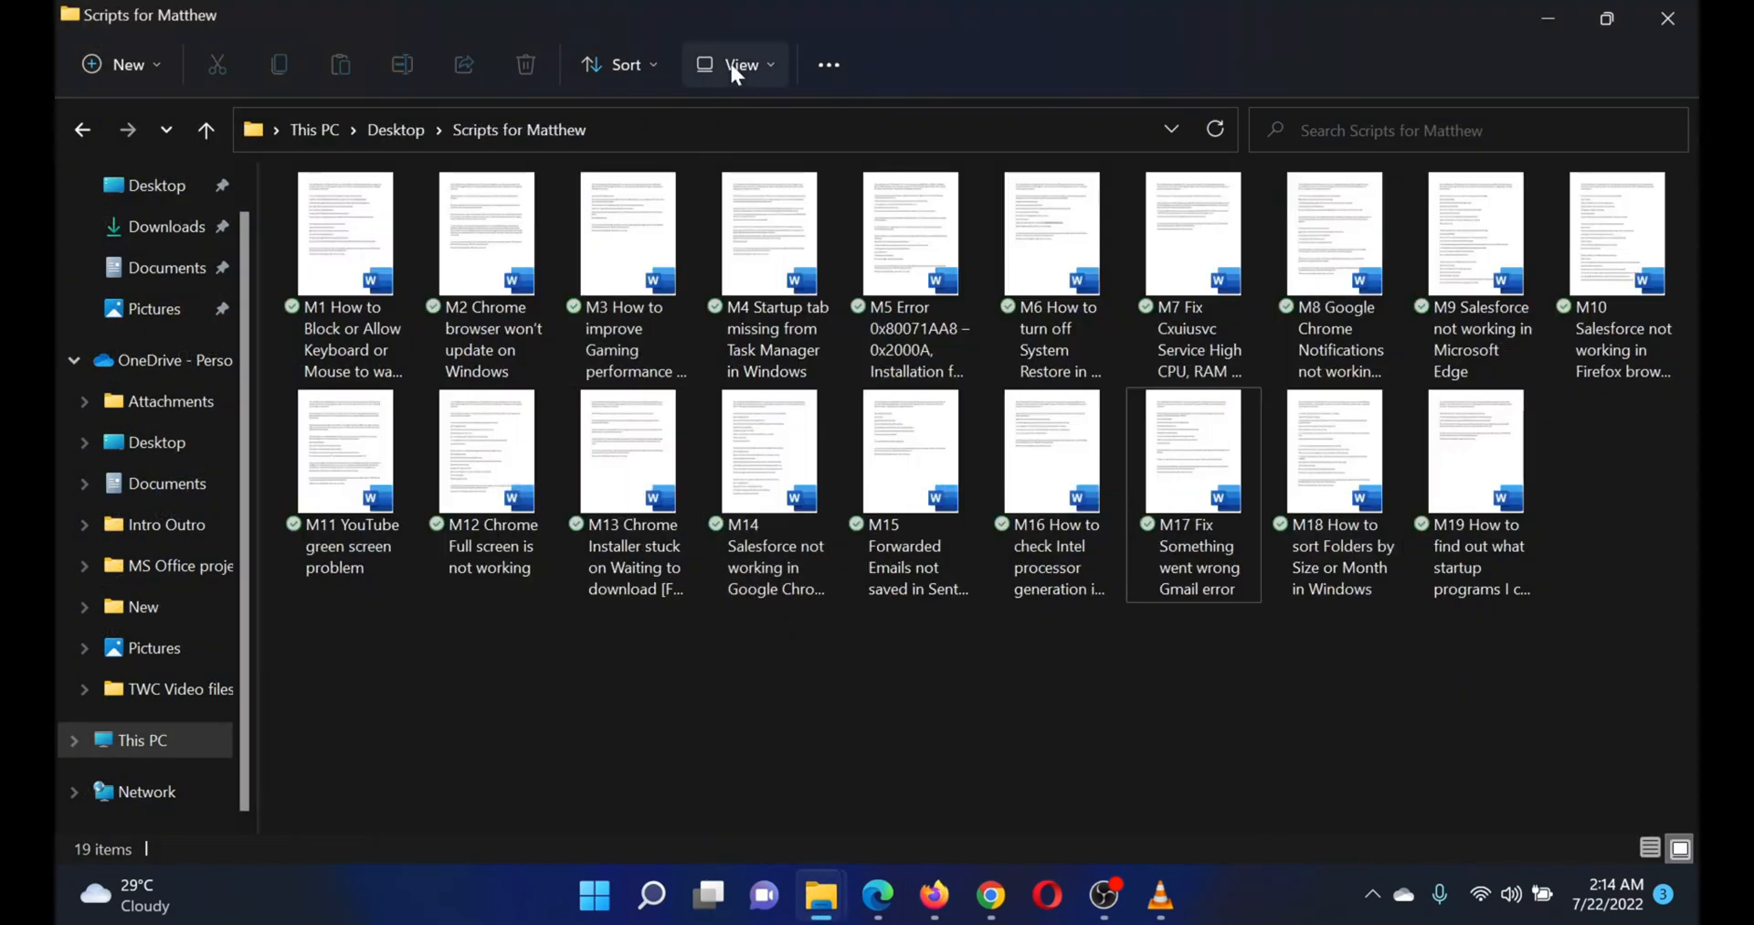
mouse_move(625, 64)
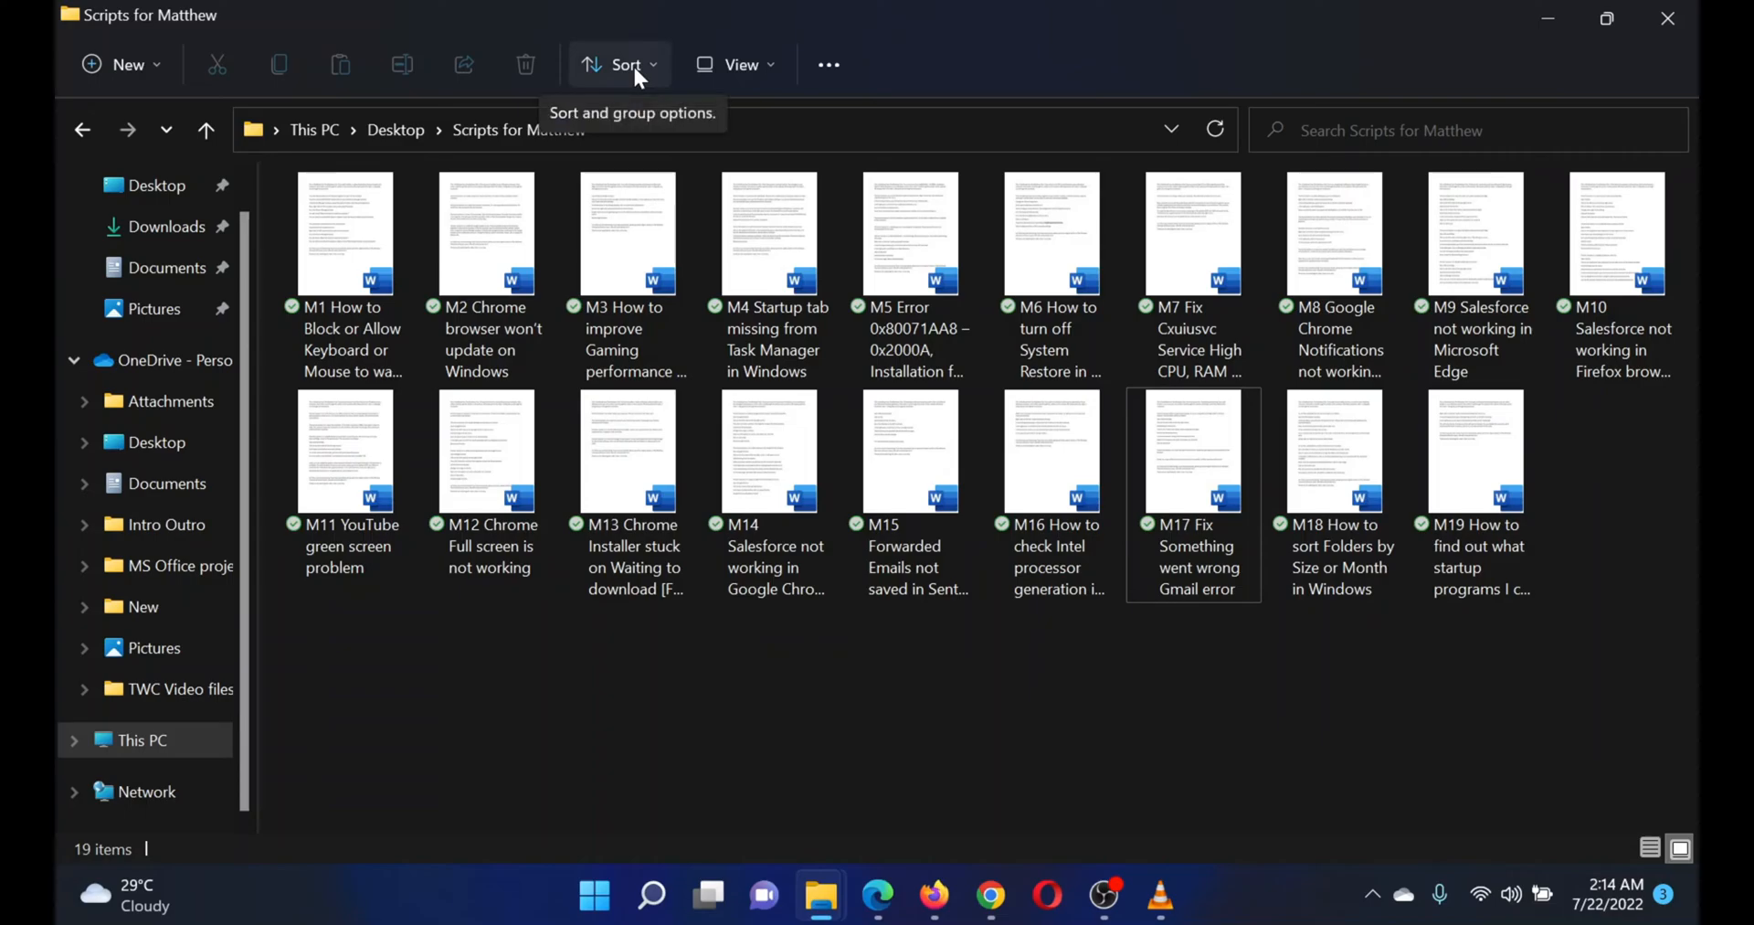
- Sort the Scripts for Matthew files by size and switch to detailed columns
left_click(623, 64)
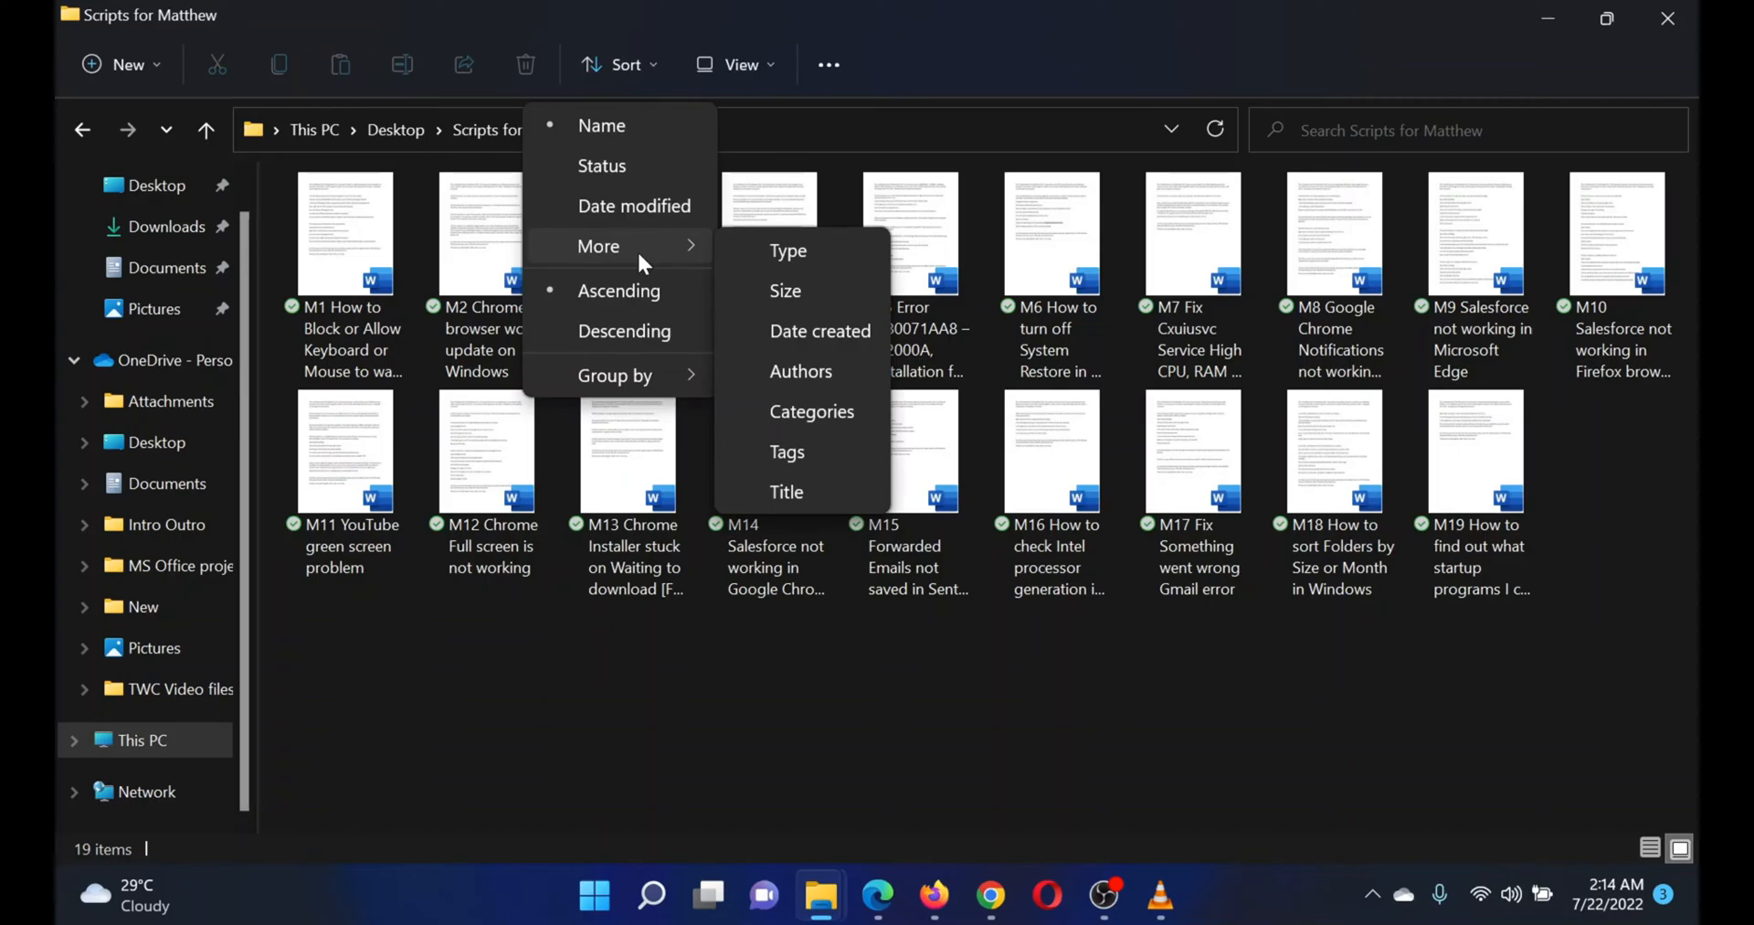
mouse_move(786, 290)
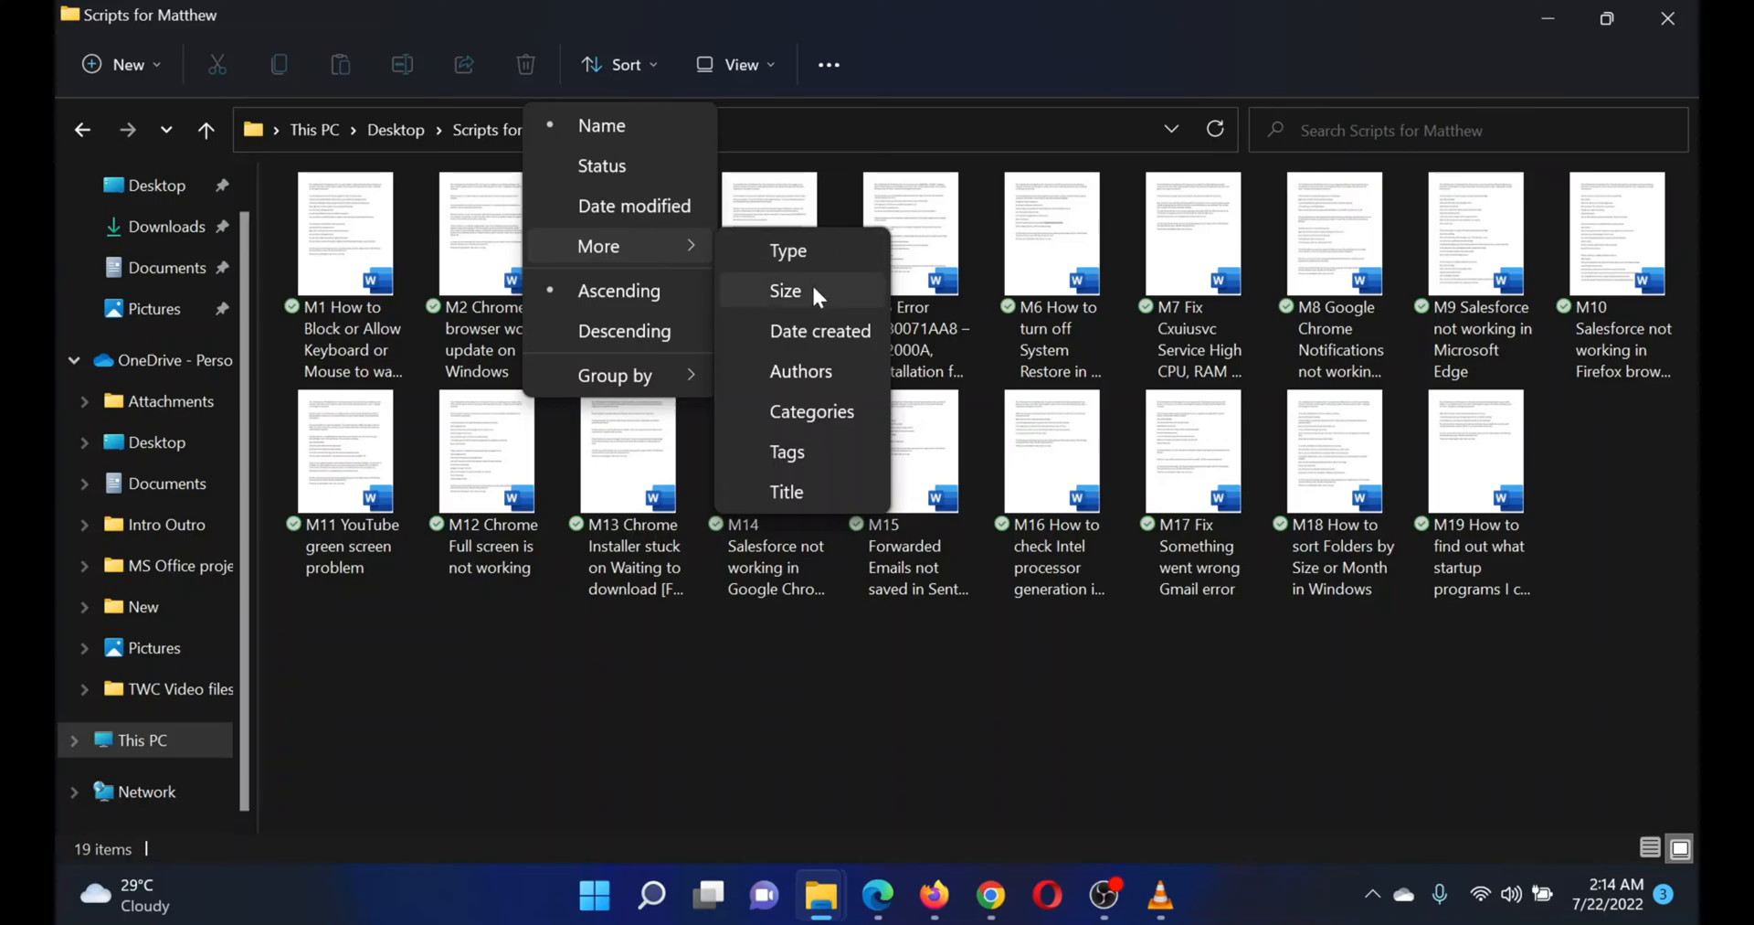
left_click(786, 290)
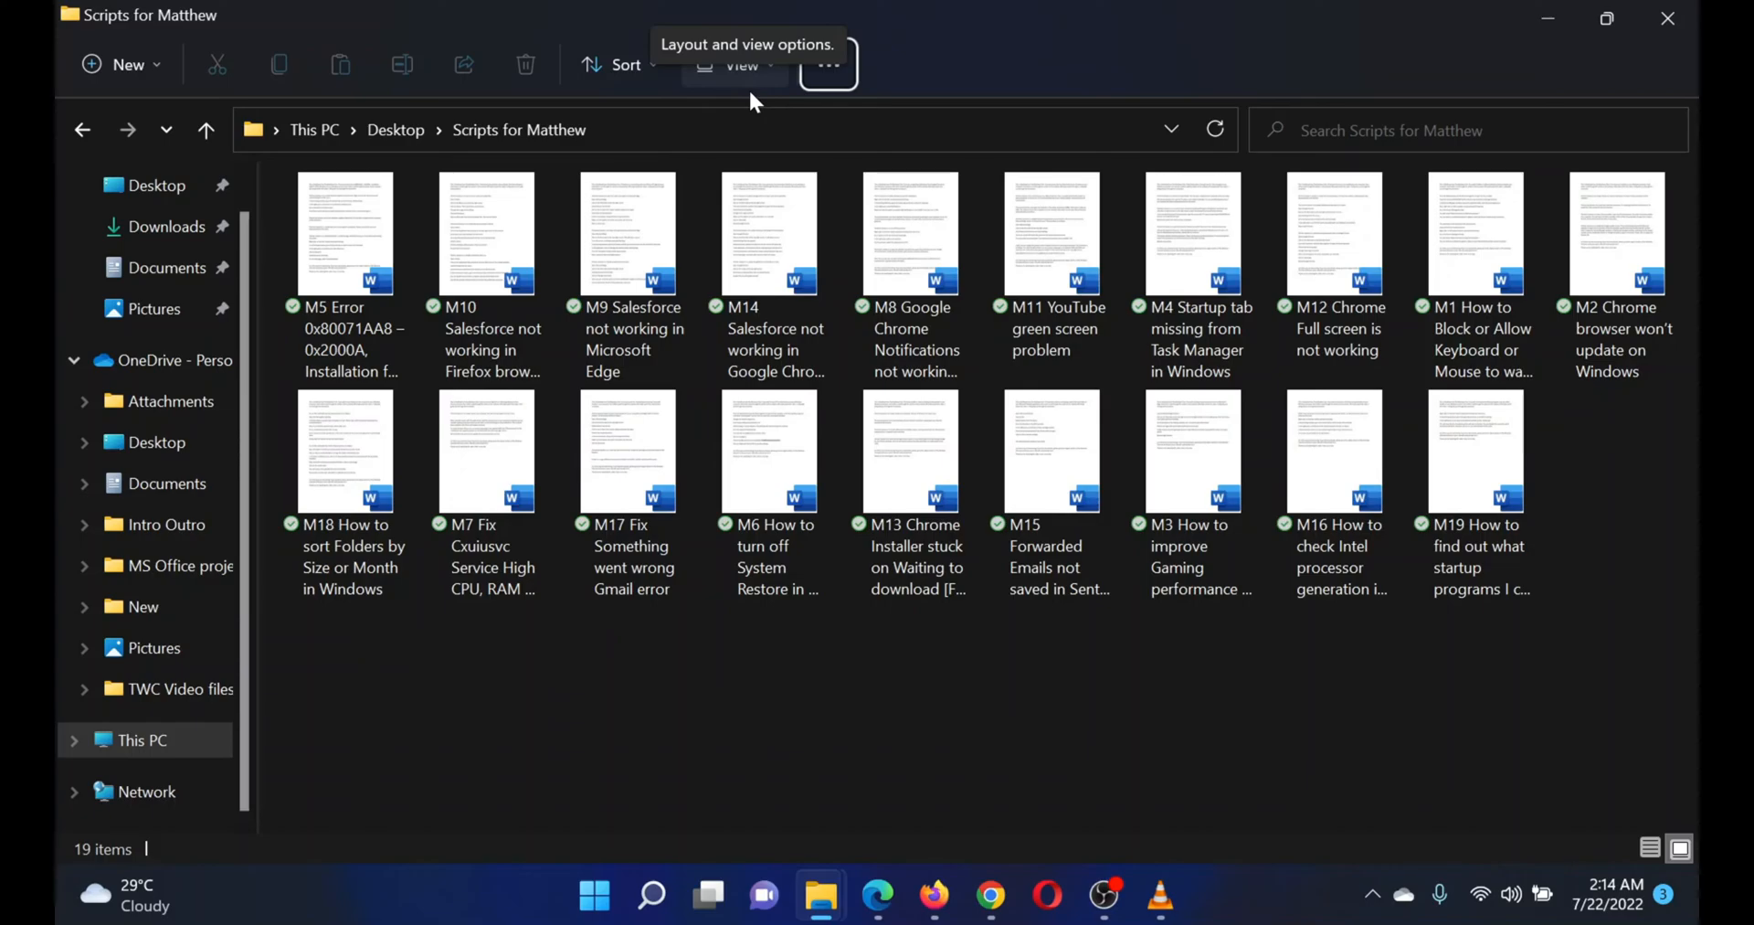
mouse_move(756, 90)
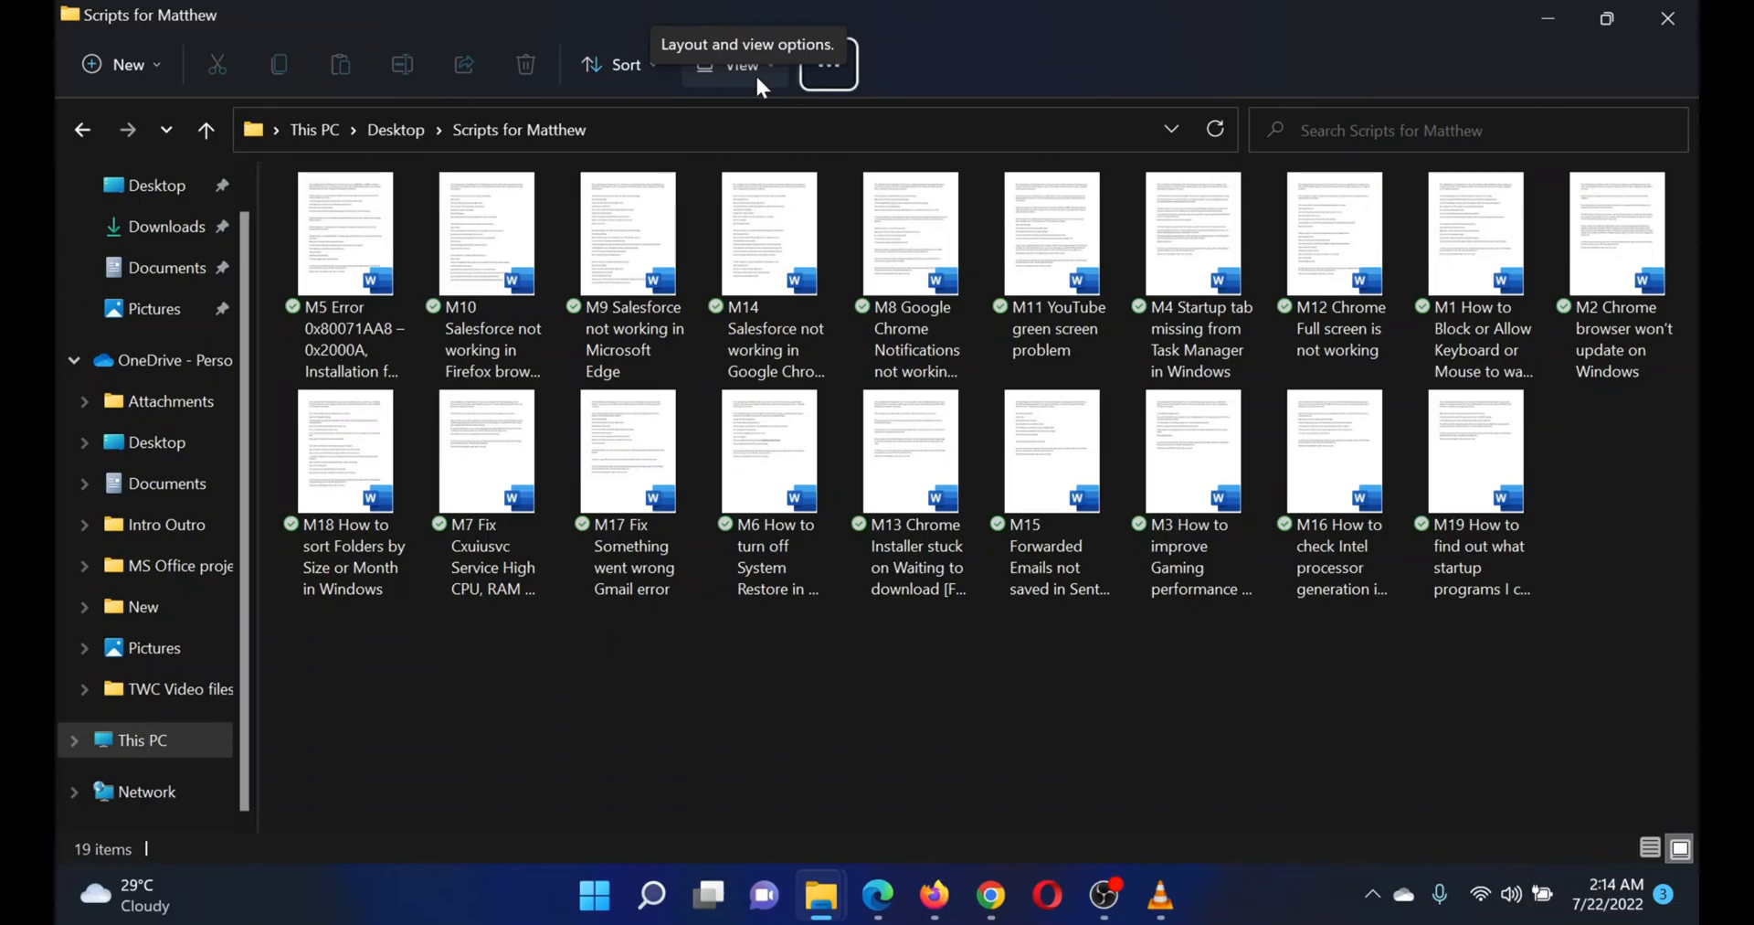
mouse_move(862, 66)
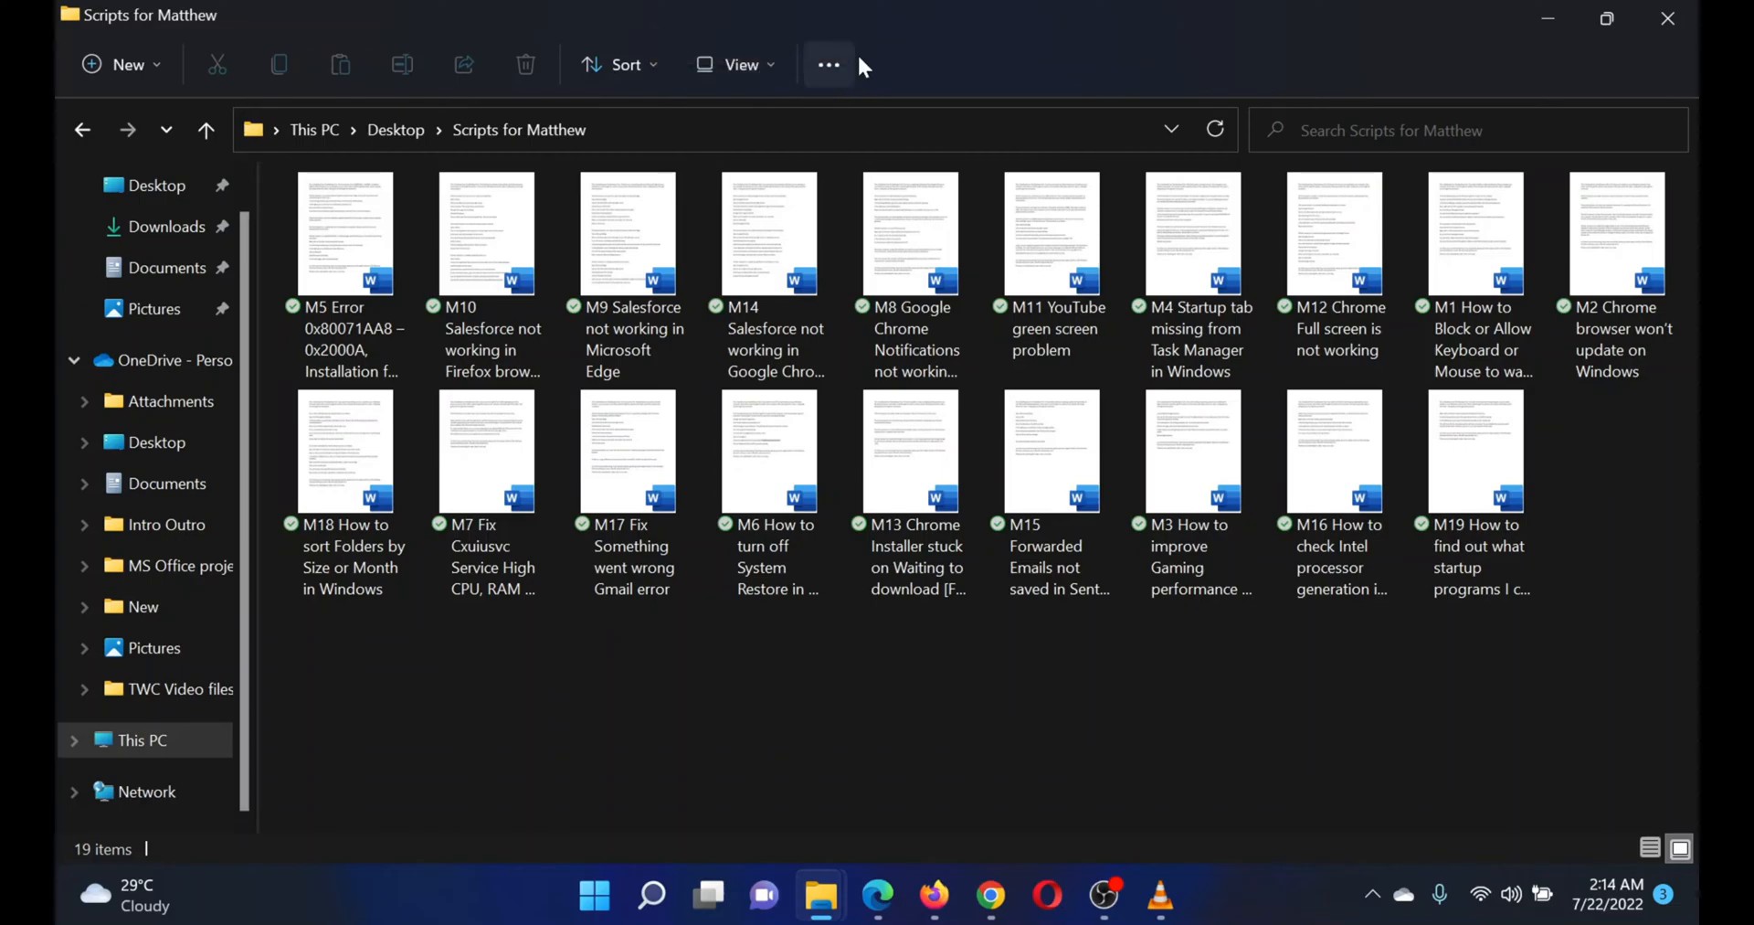
left_click(1649, 847)
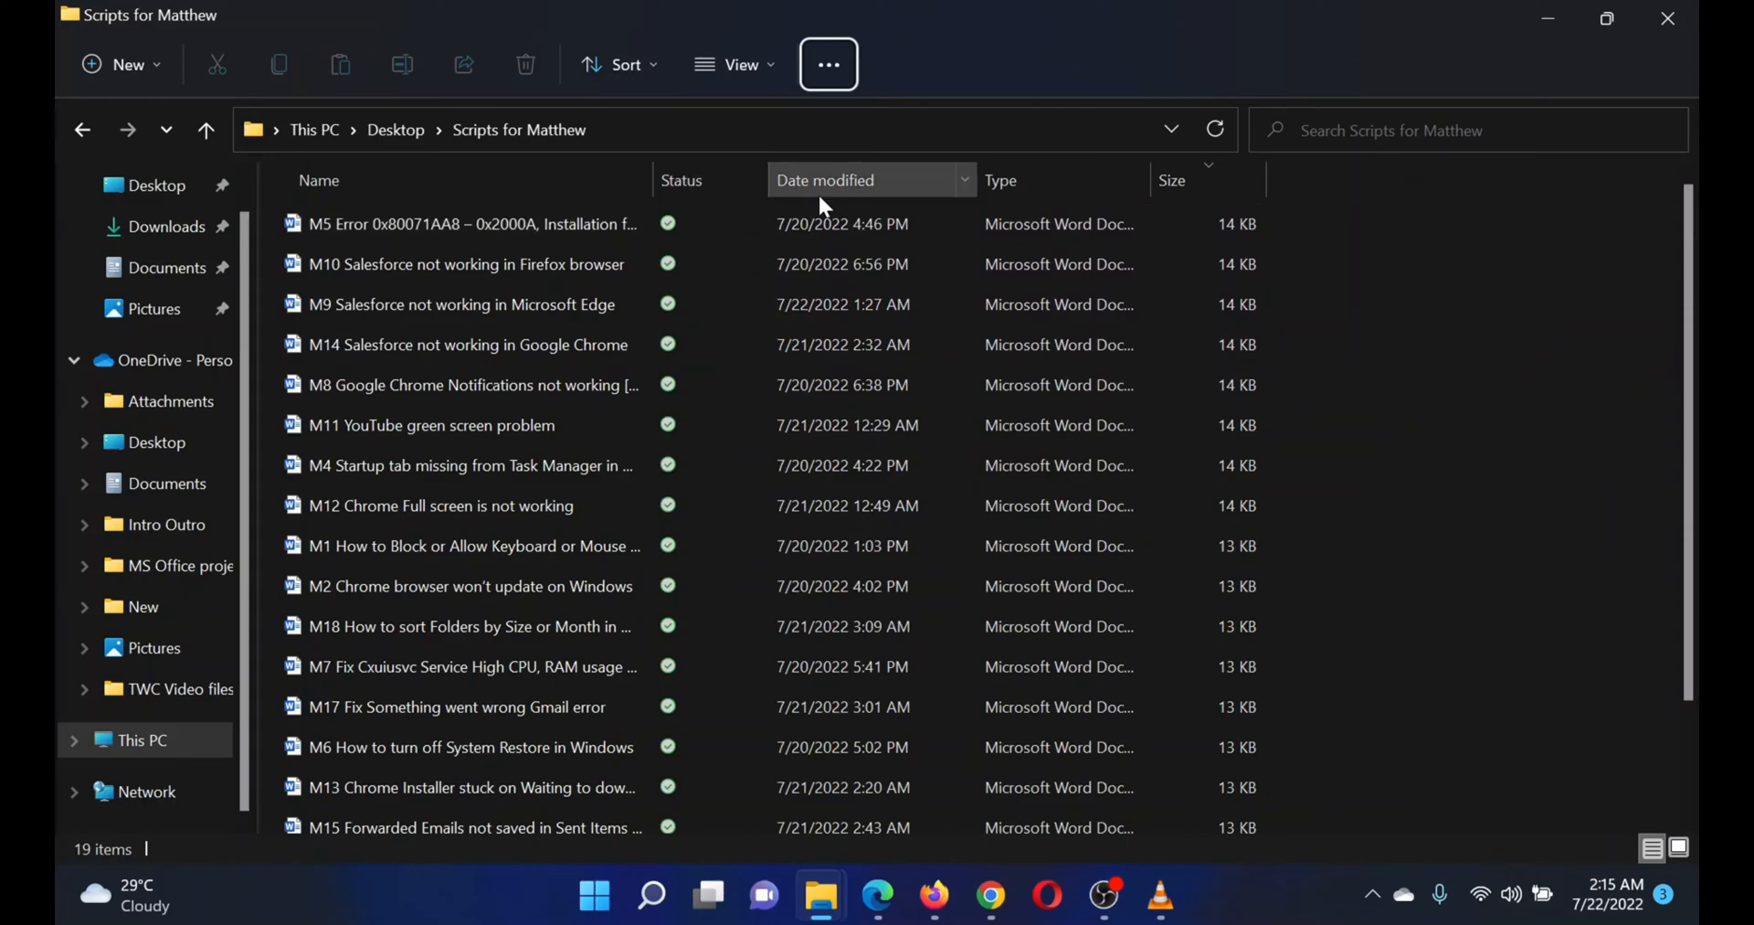
mouse_move(711, 180)
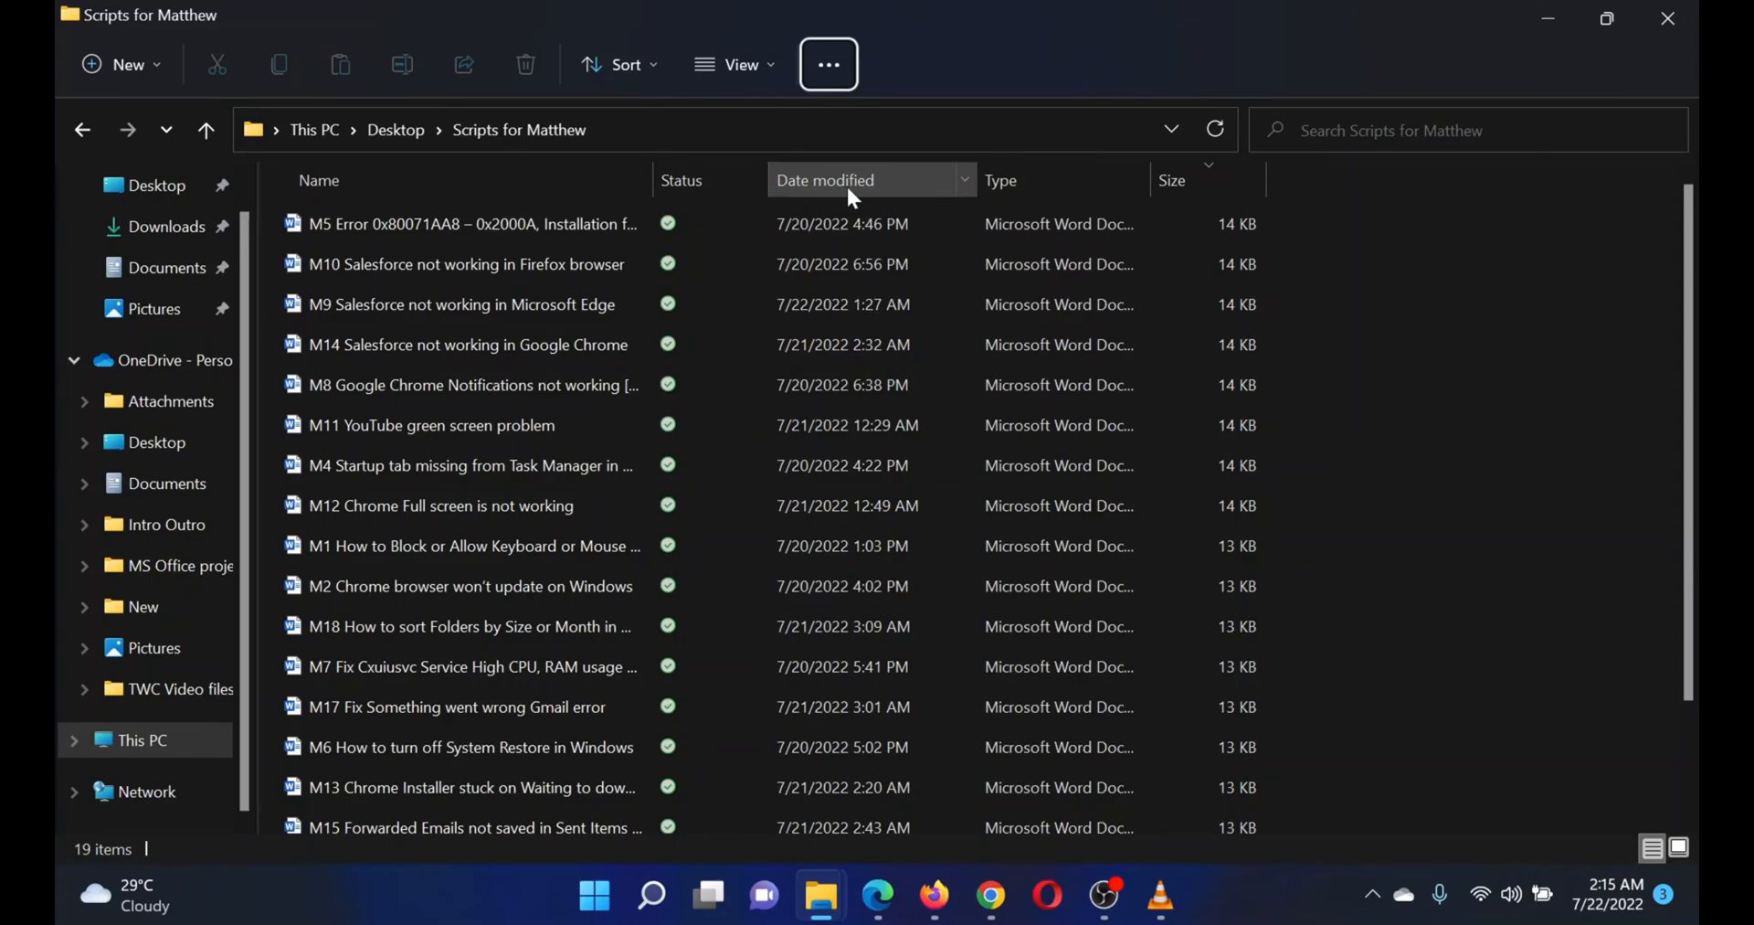
- Open the Date modified column's filter options showing the July 2022 calendar
left_click(962, 180)
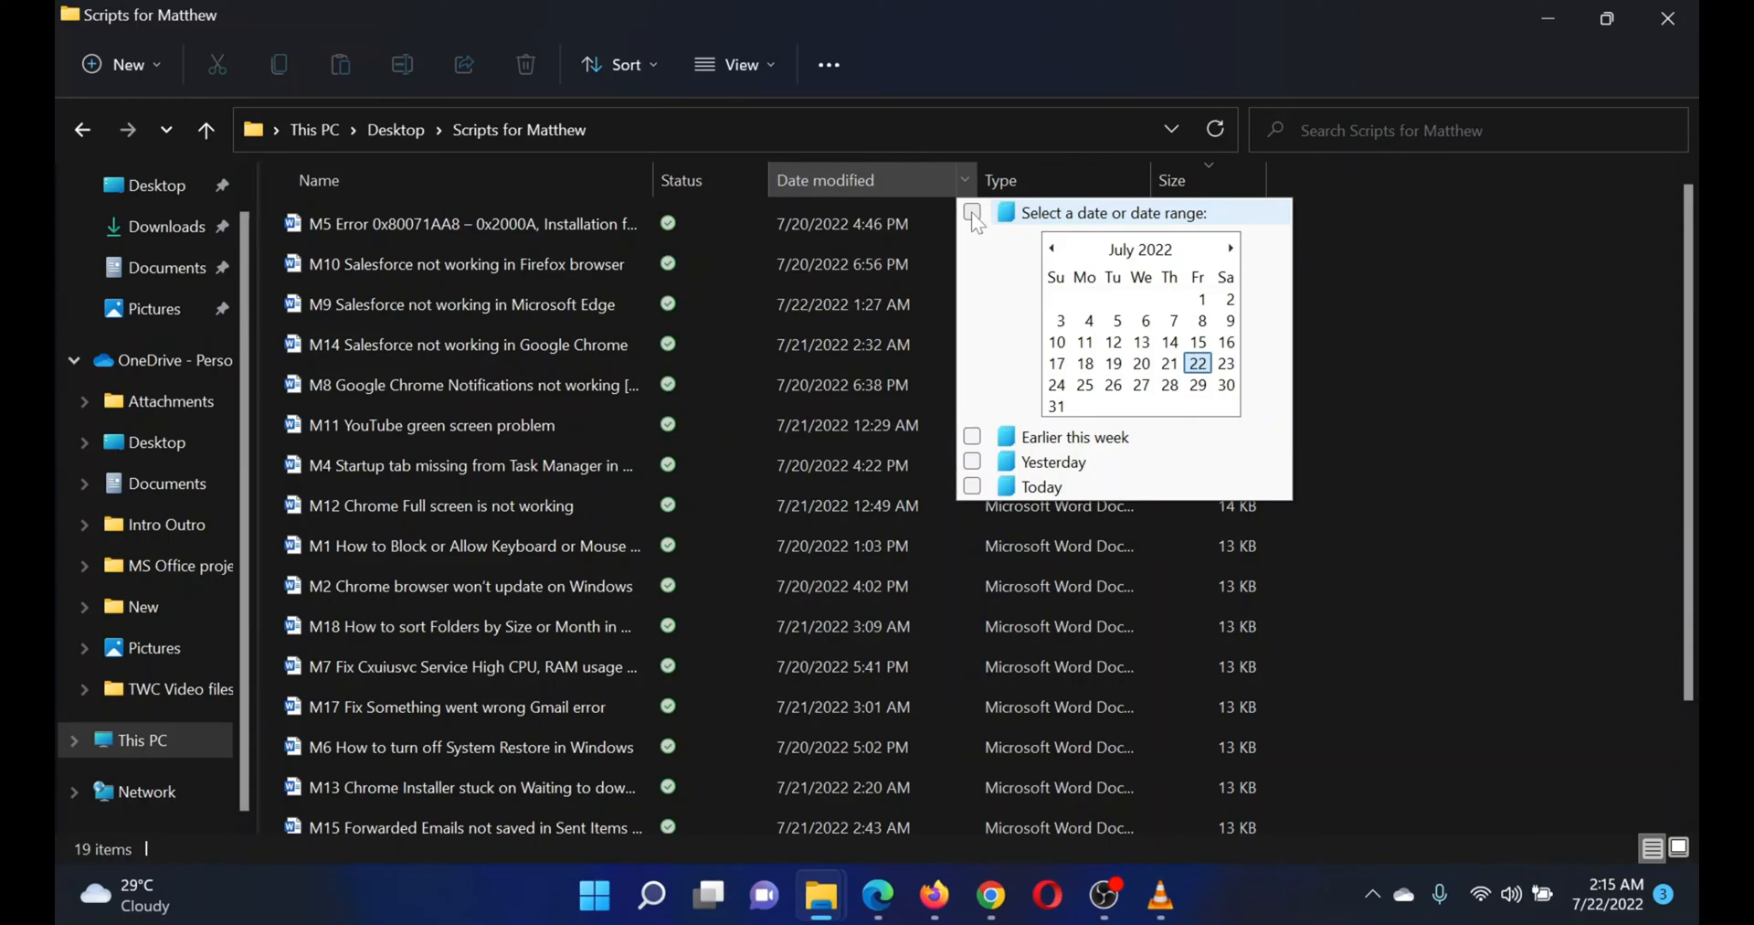
- Filter the files by modified date to the month of June 2022
left_click(971, 213)
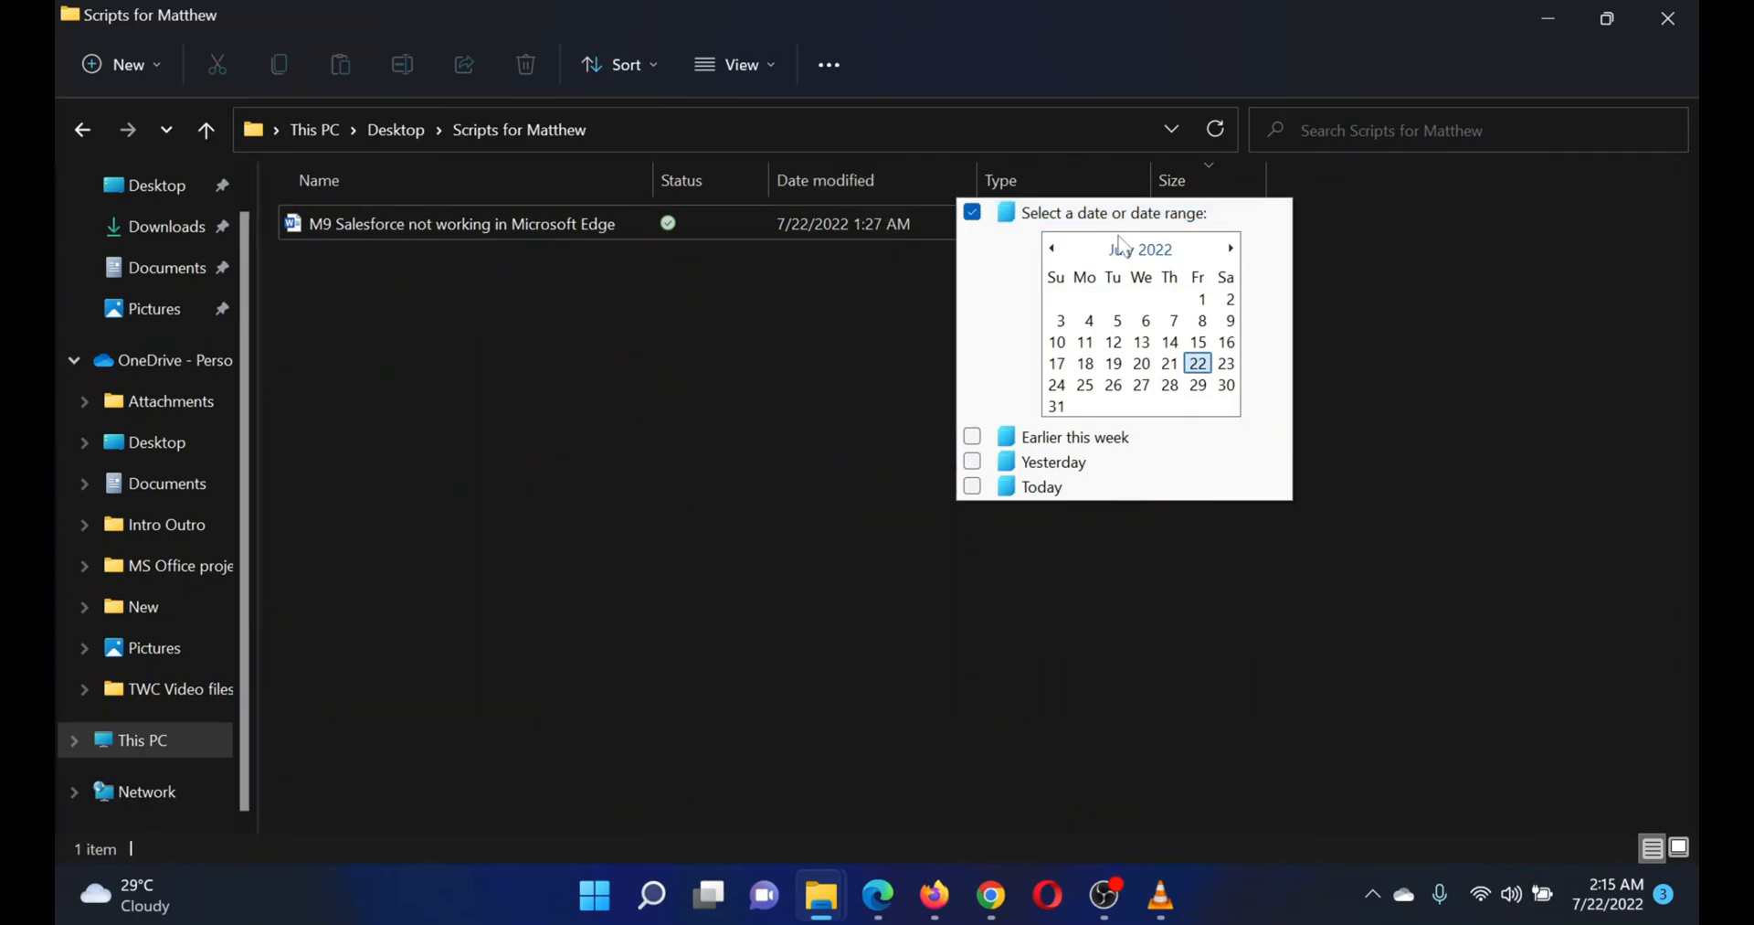
mouse_move(1127, 261)
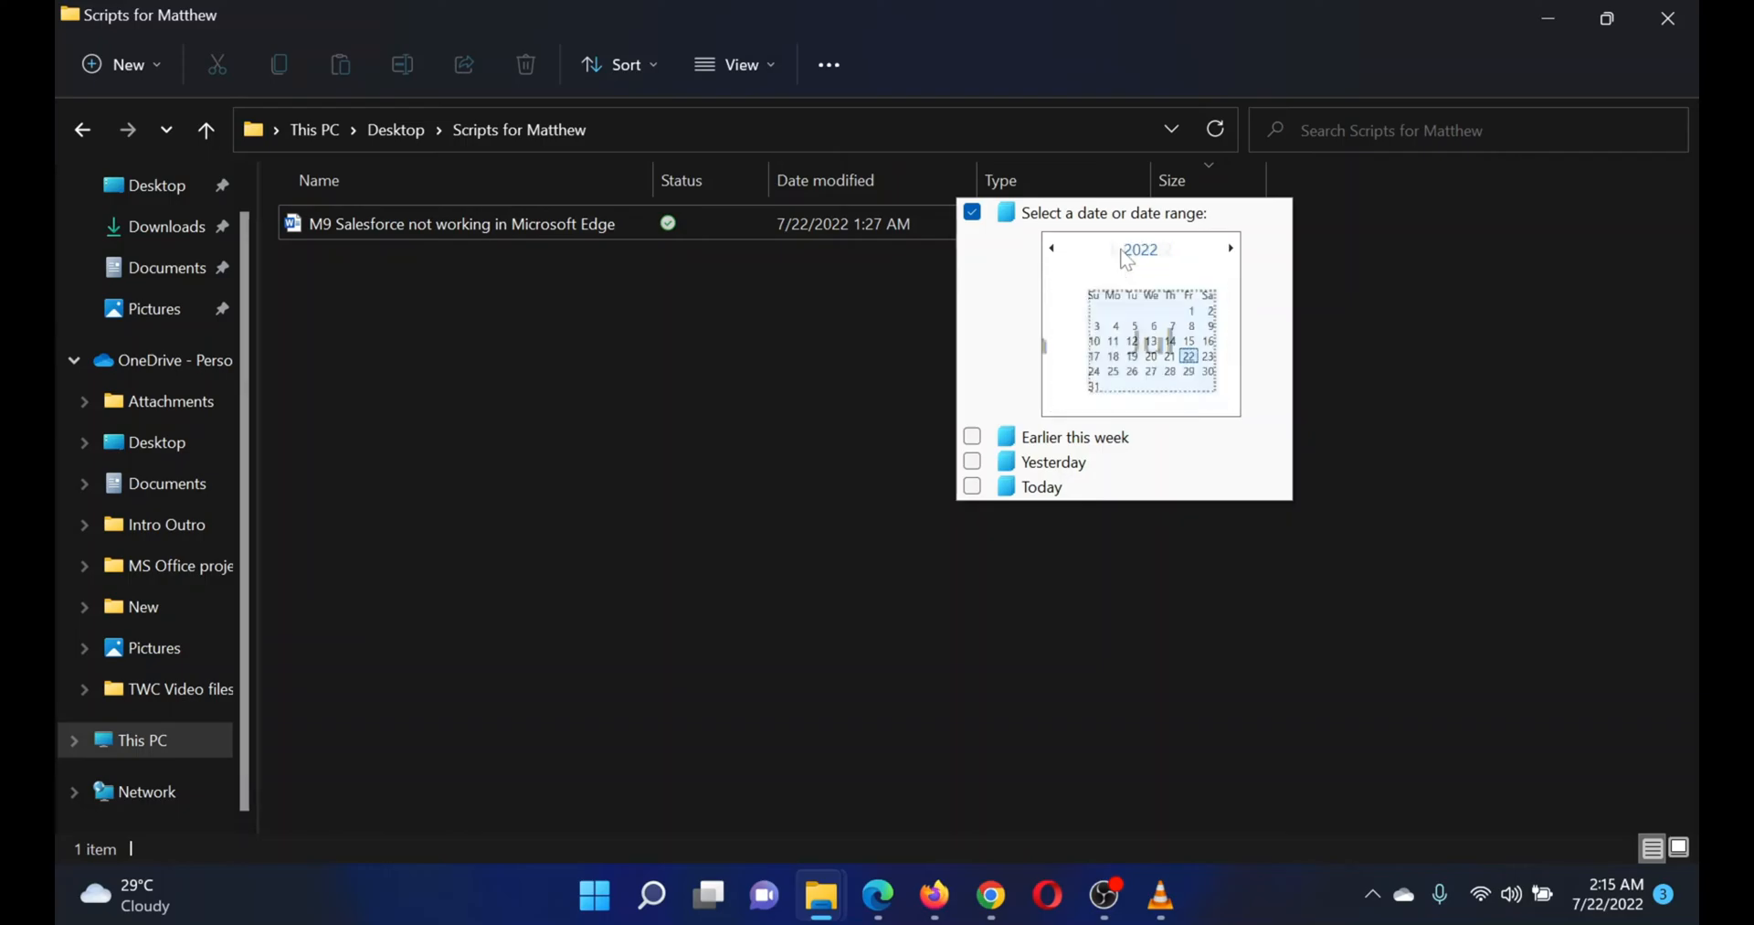
left_click(1141, 249)
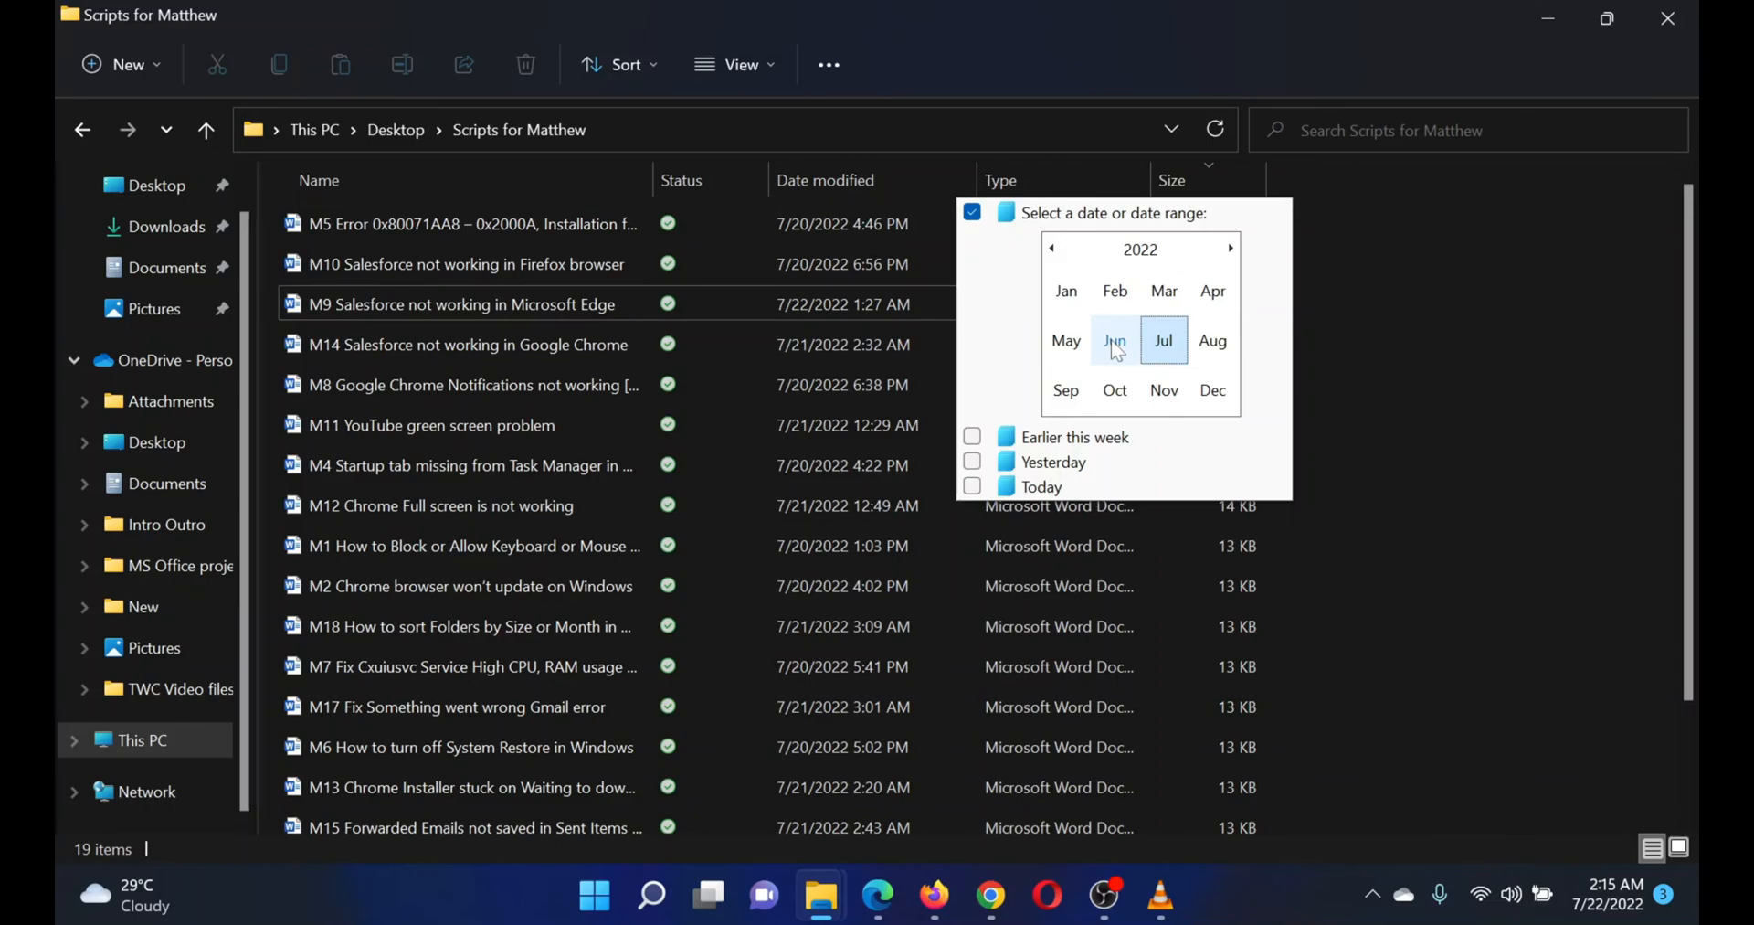
left_click(1114, 340)
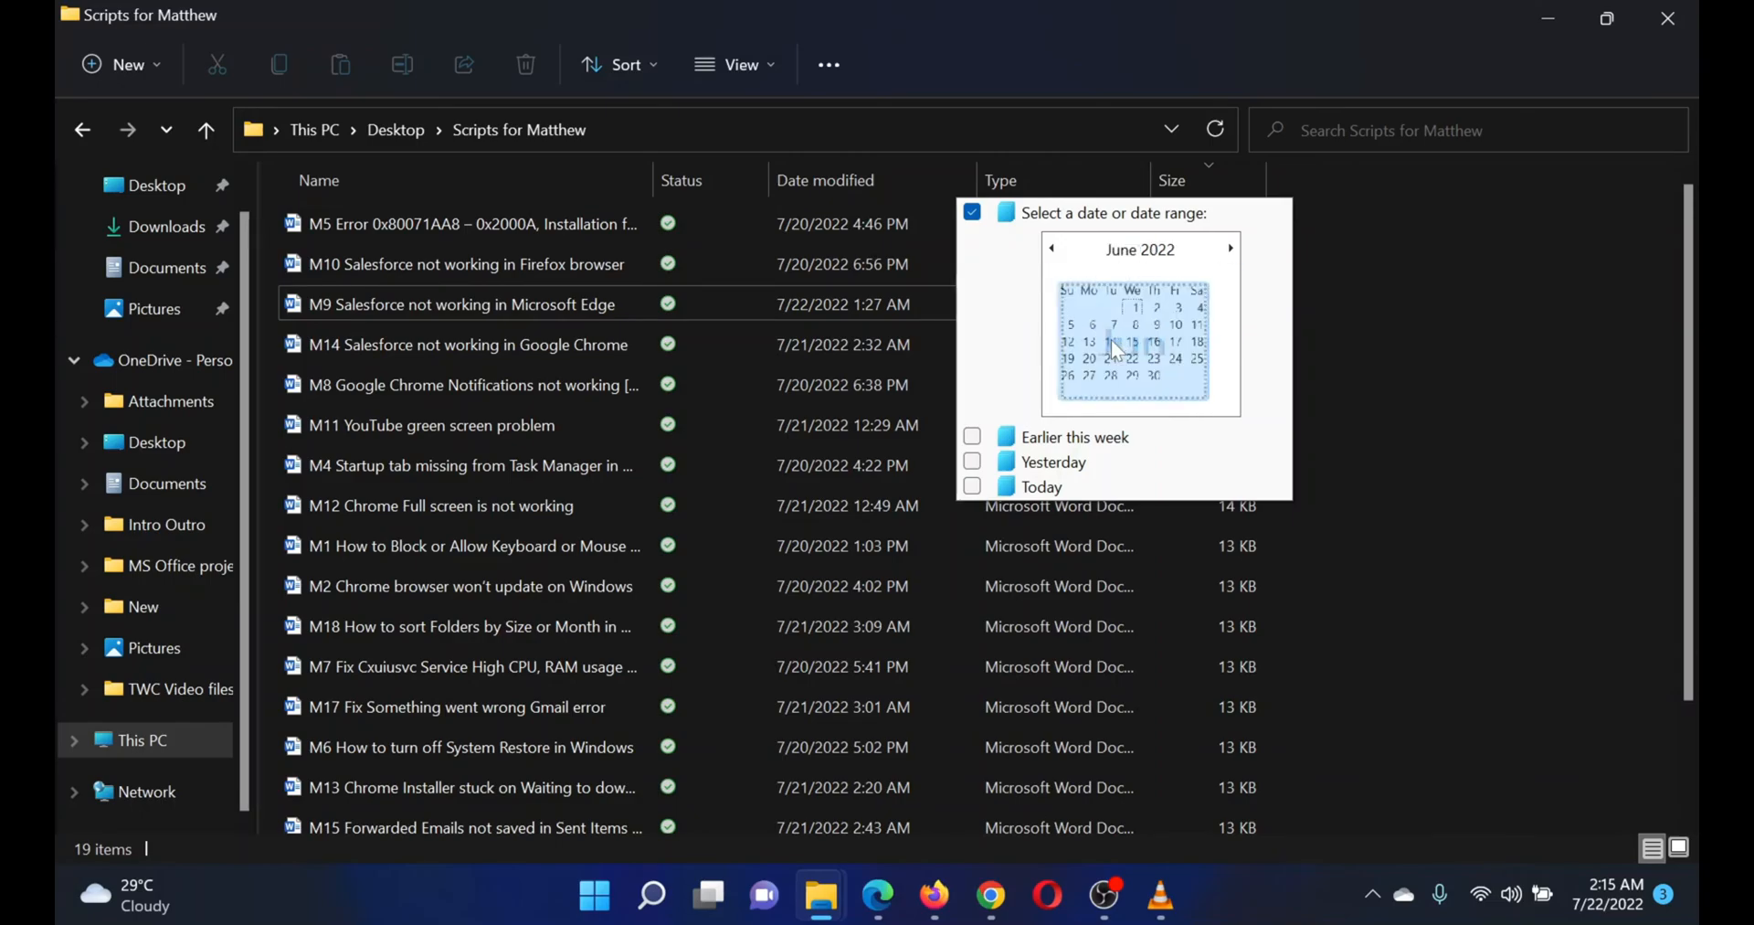
left_click(1143, 299)
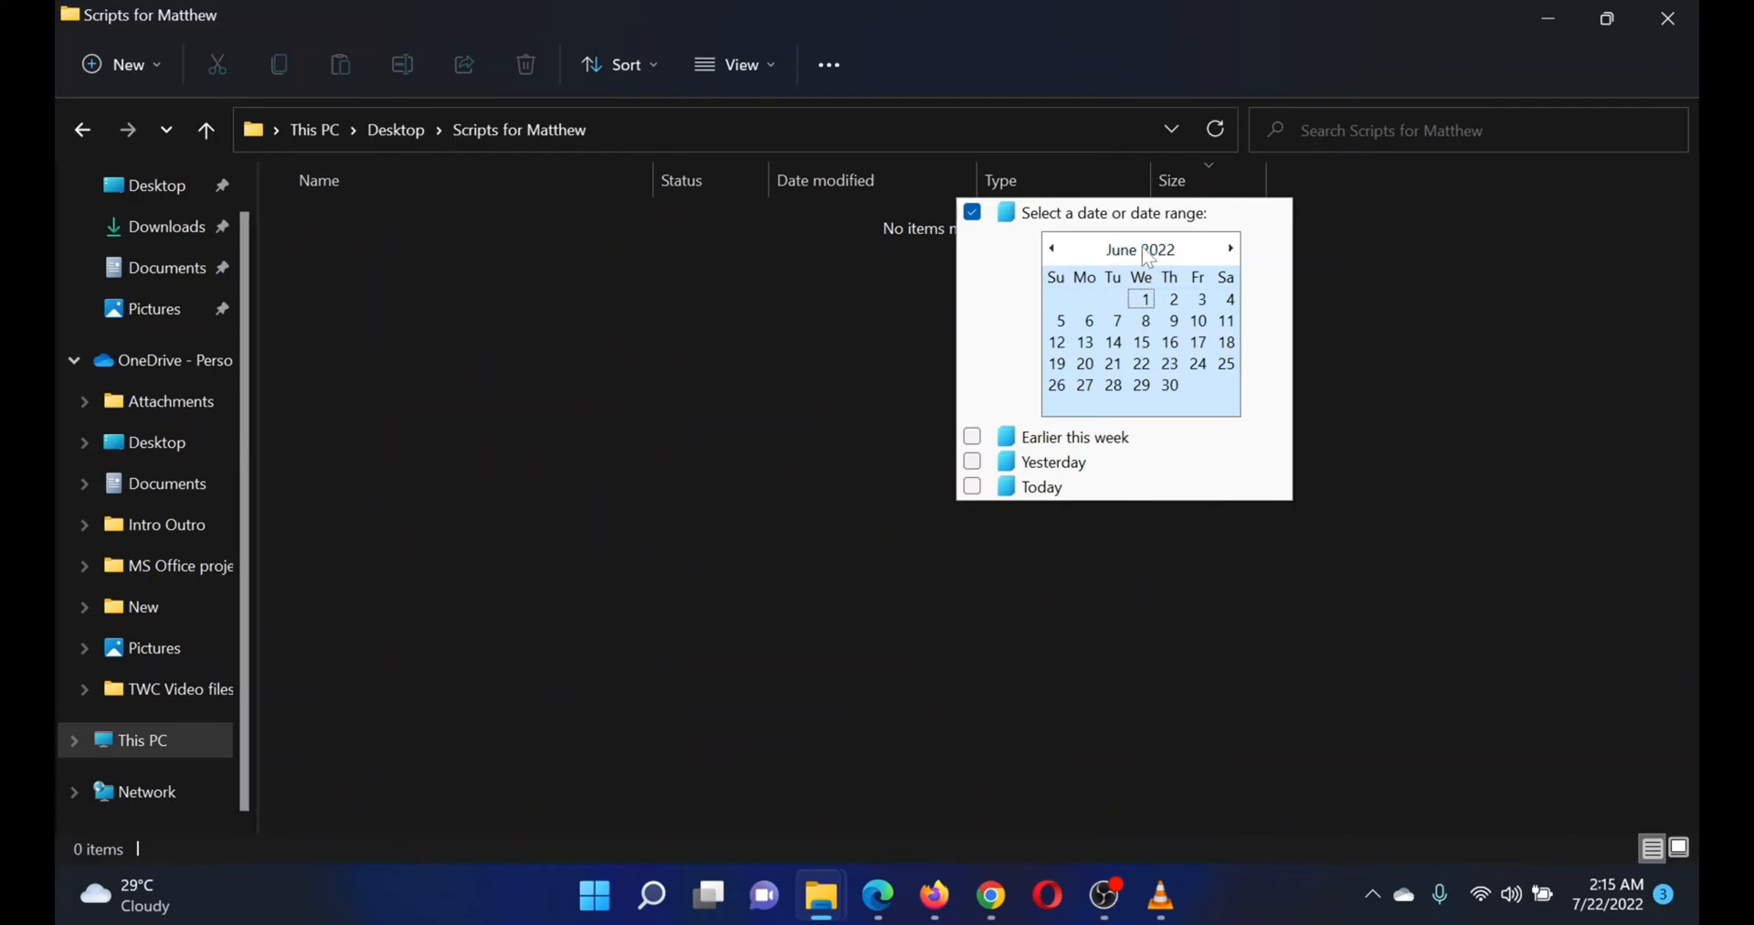
left_click(1230, 248)
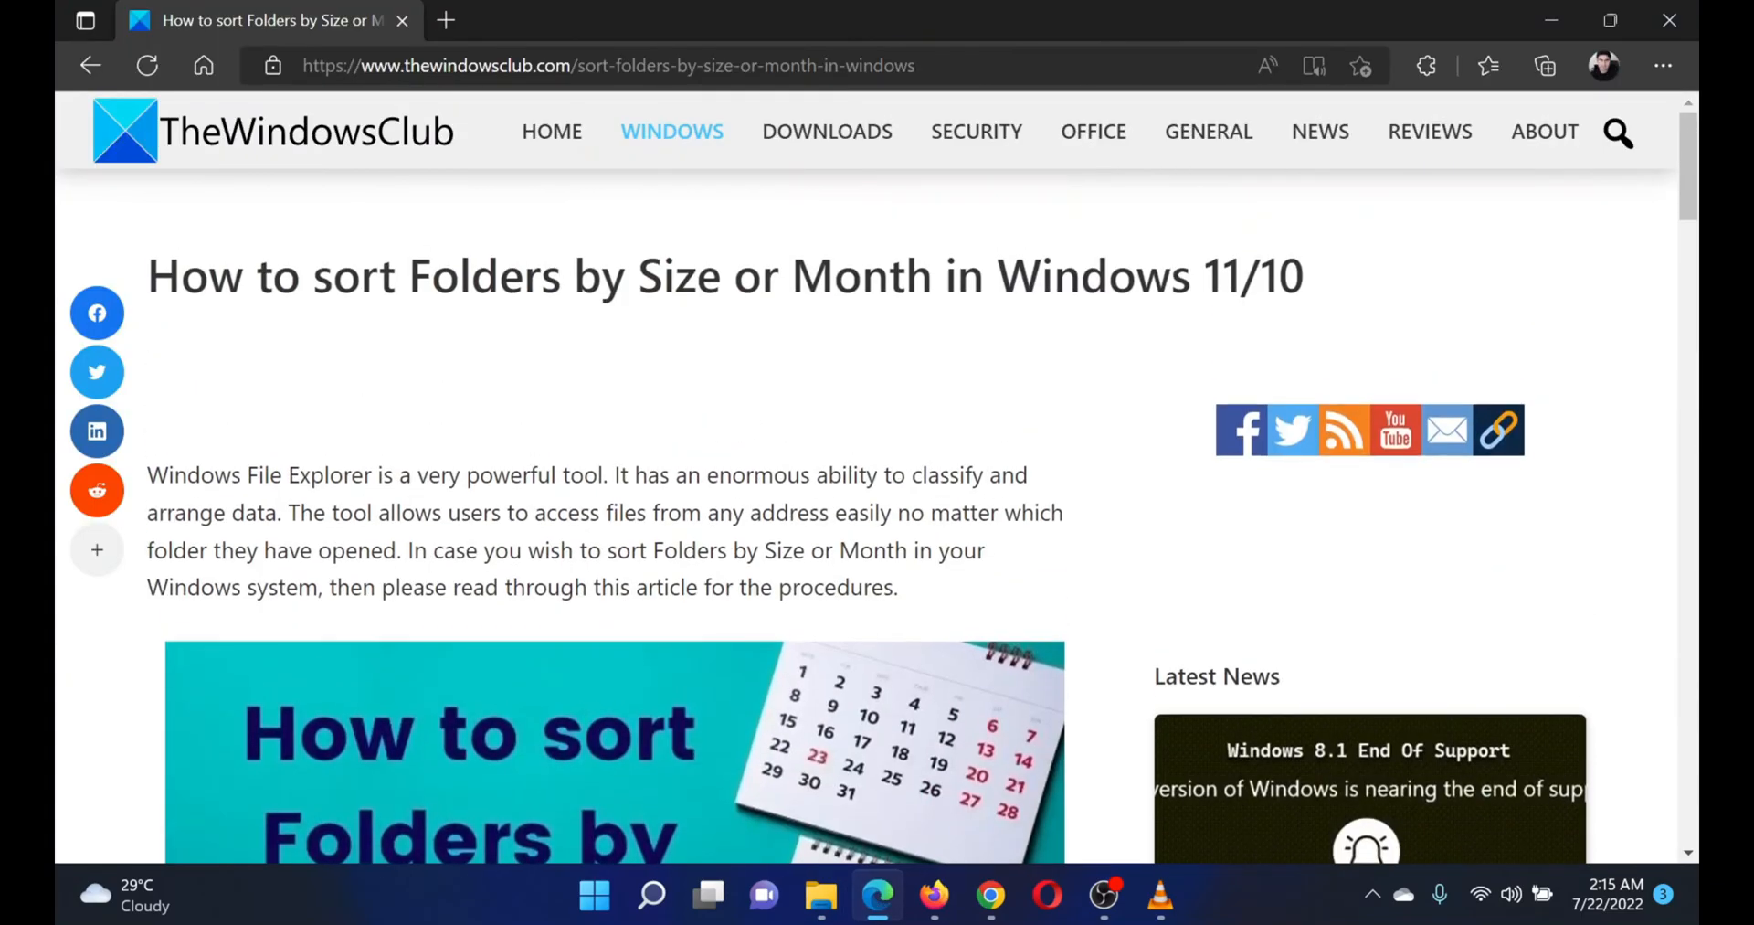
mouse_move(993, 412)
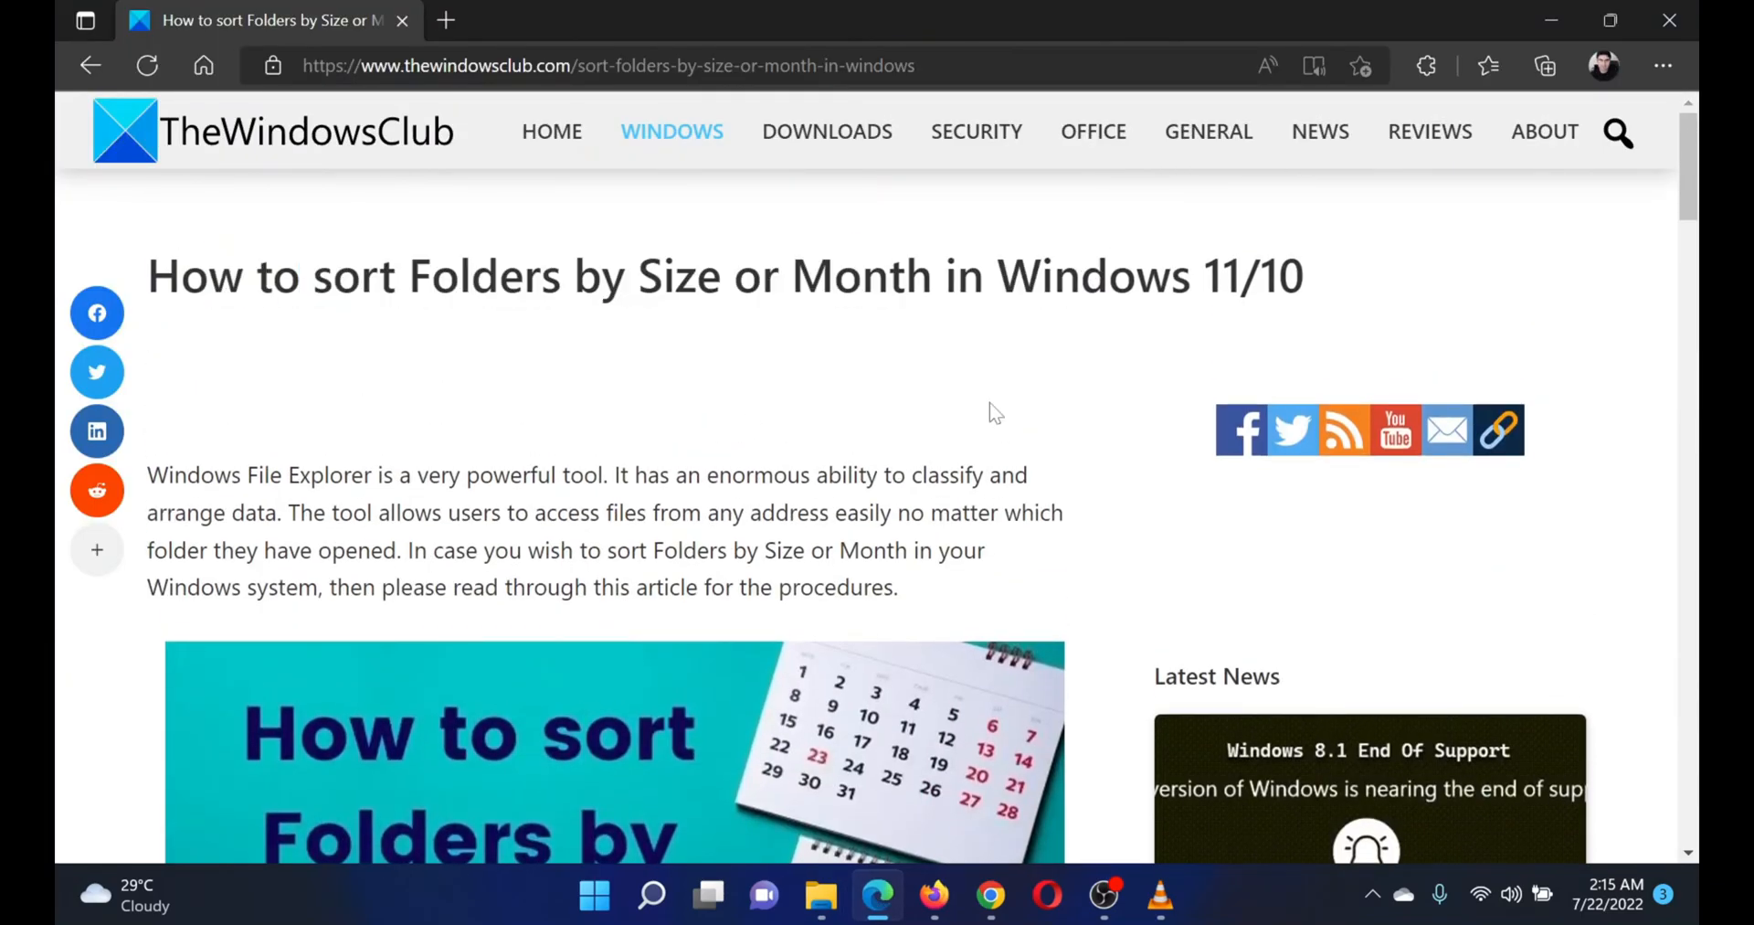